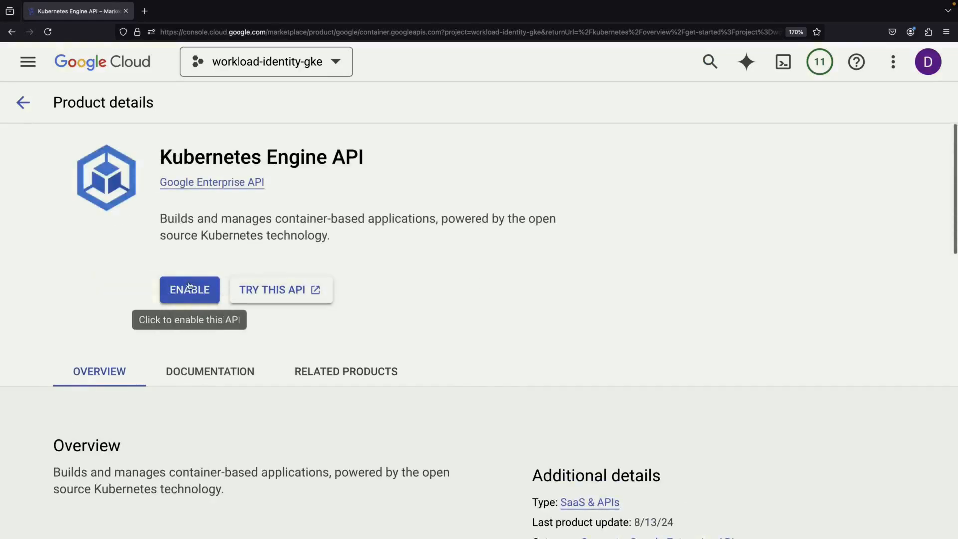
- Enable the Kubernetes Engine API for the workload-identity-gke project
click(188, 290)
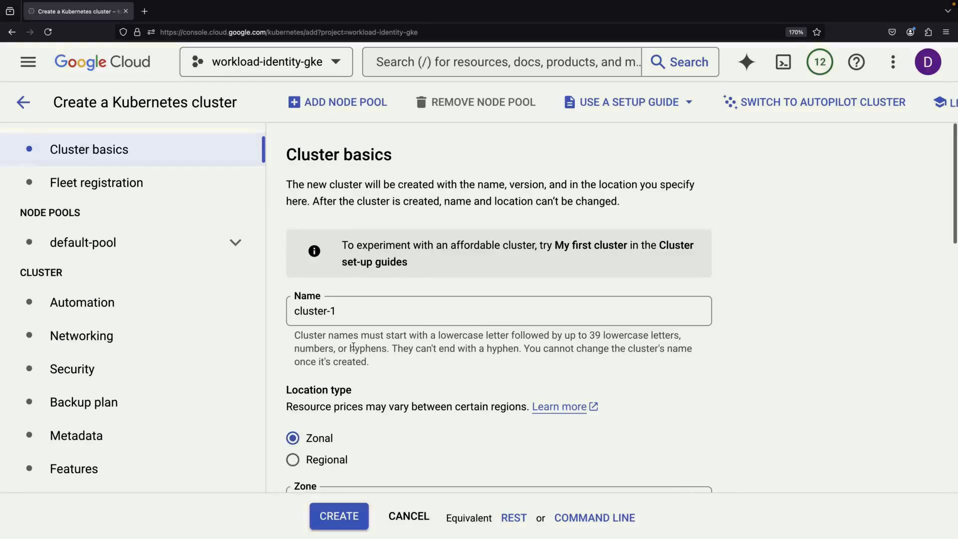
- Enable Workload Identity in the cluster's Security settings and check the estimated monthly cost
scroll(down, 3)
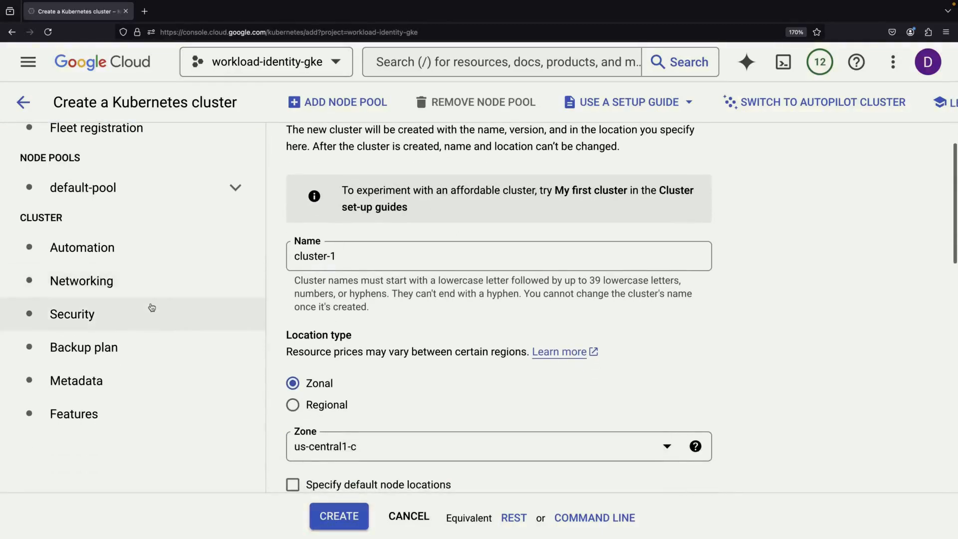
click(72, 314)
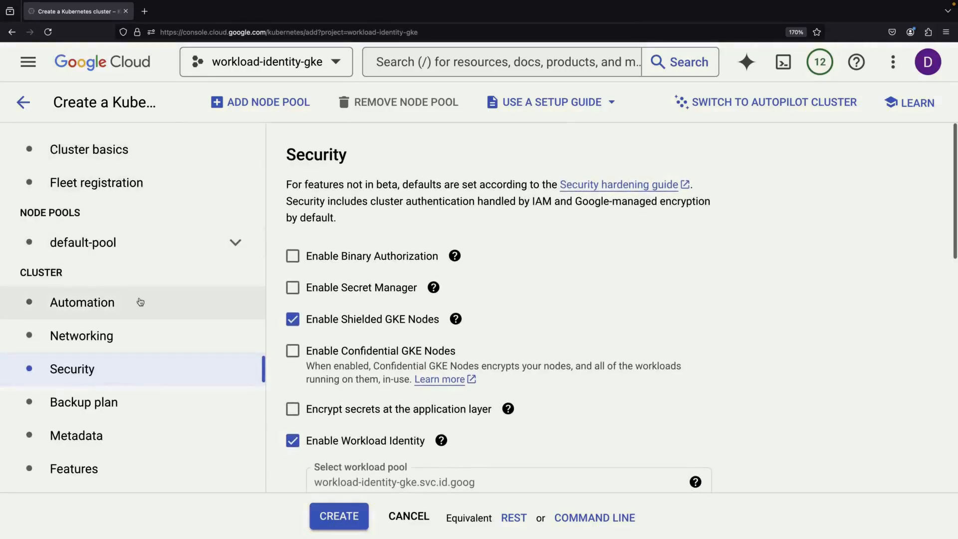
scroll(down, 3)
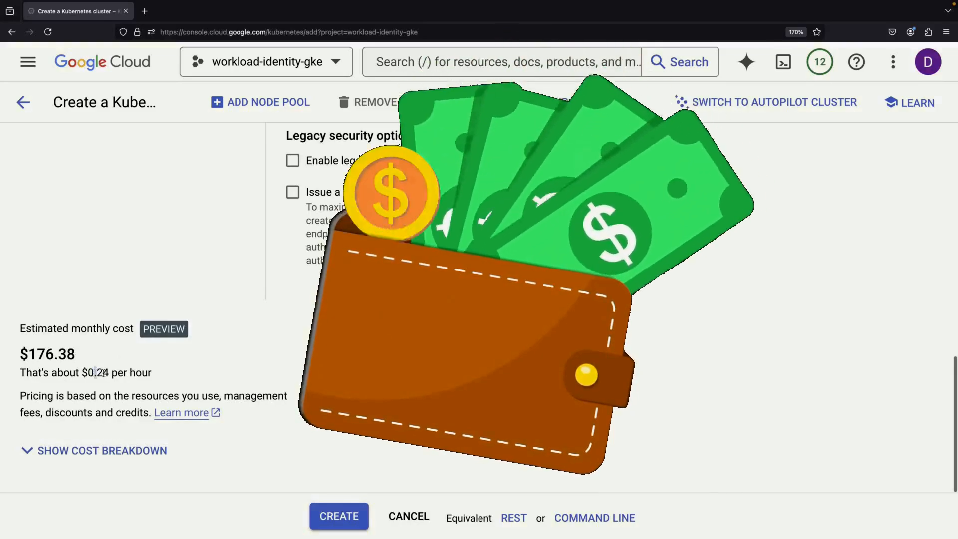
click(340, 517)
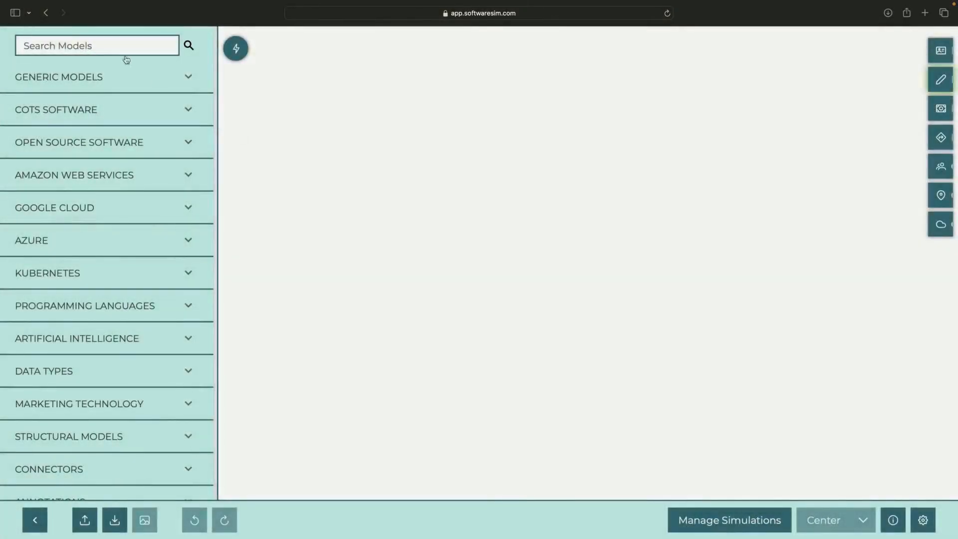
- Add a Google Kubernetes Engine node described as 'standard cluster, with low opinionation/controls'
text(kubernet)
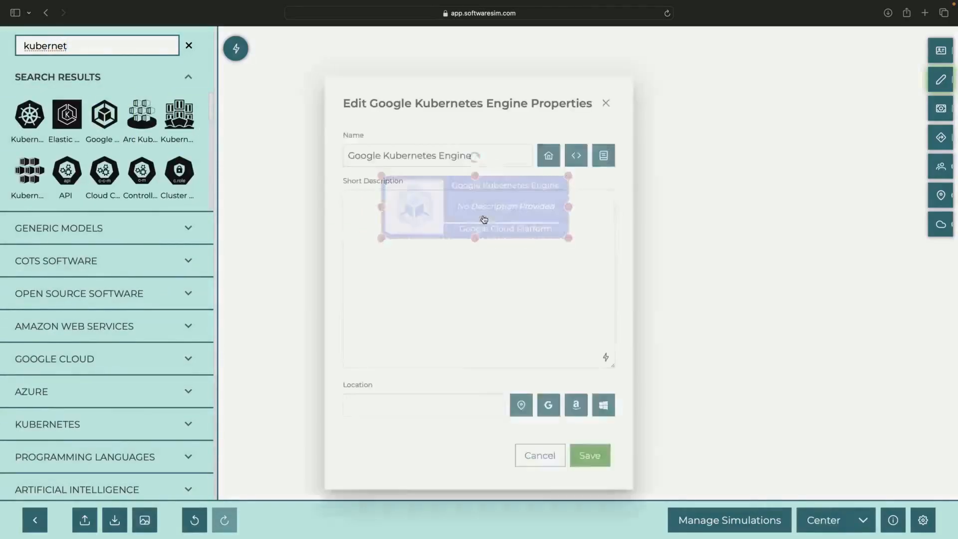
click(589, 455)
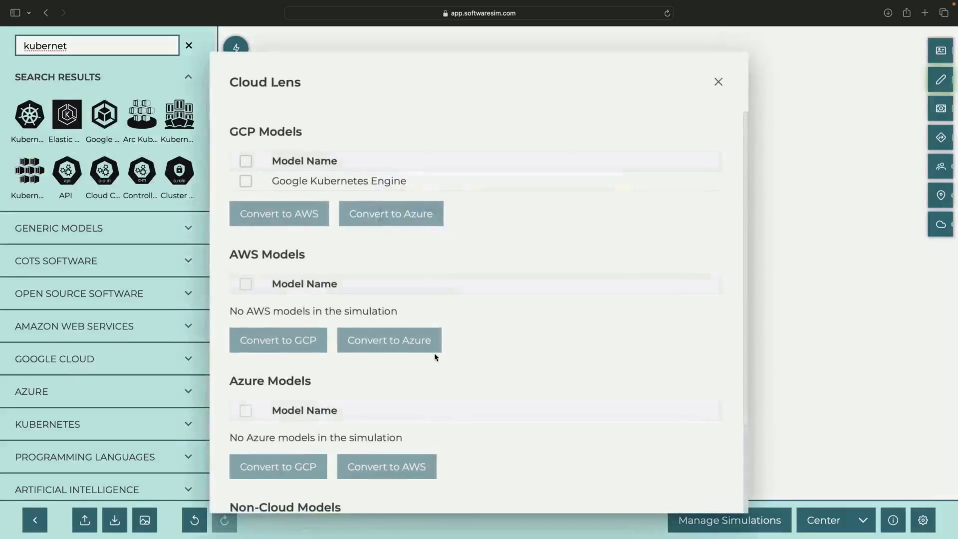
right_click(483, 206)
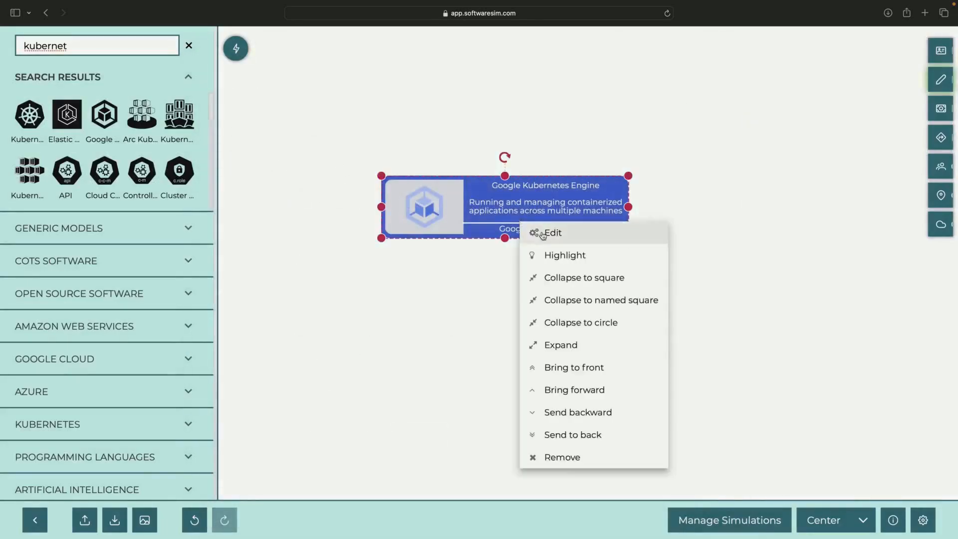
click(551, 233)
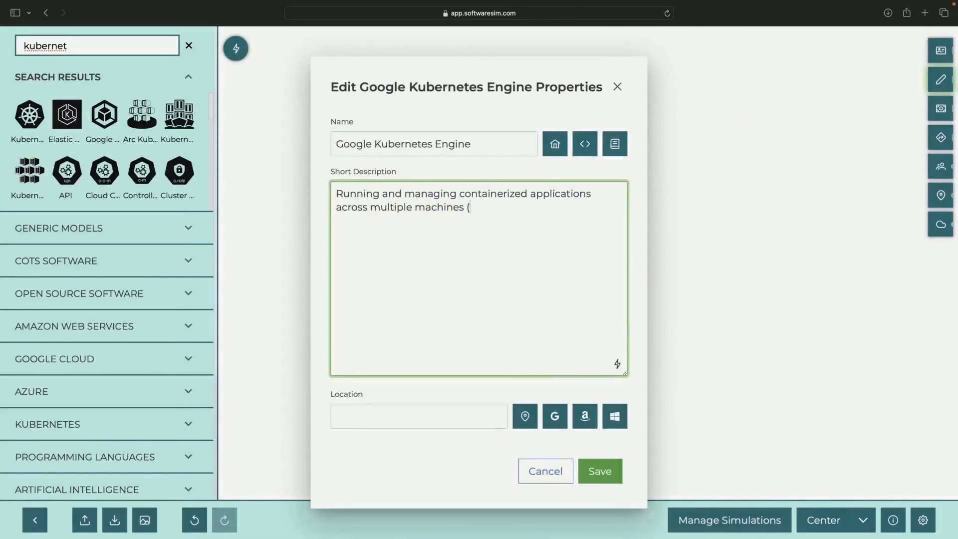
text(sta)
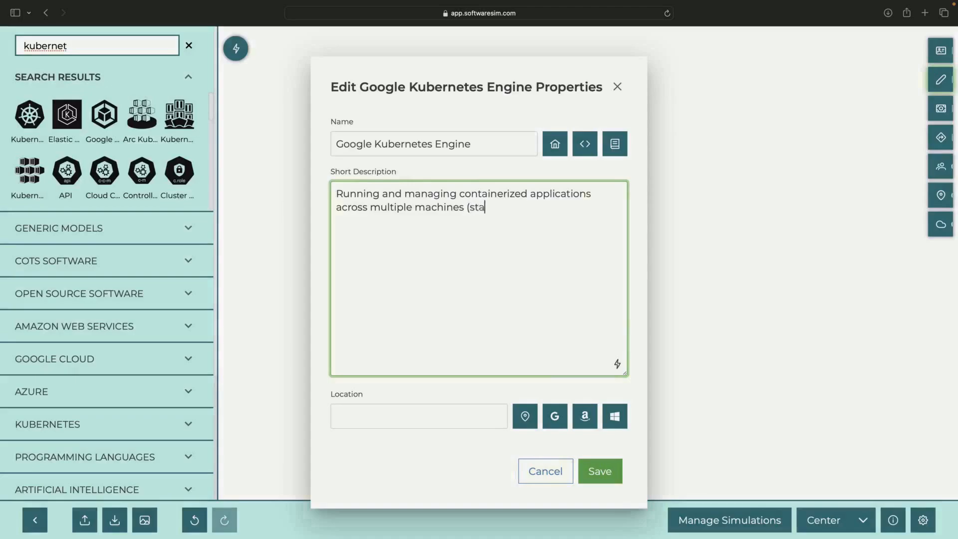
text(ndard cluster, with low o)
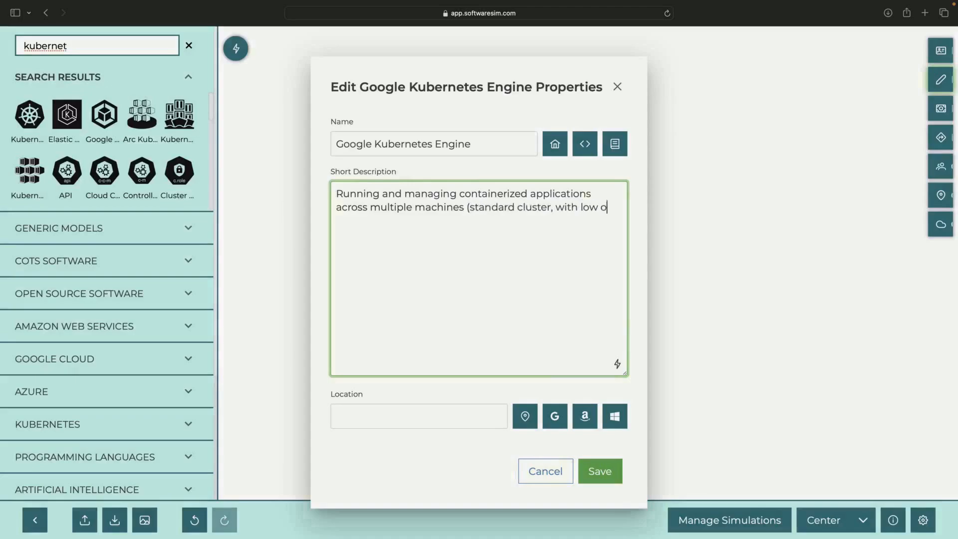
text(pinionation/c)
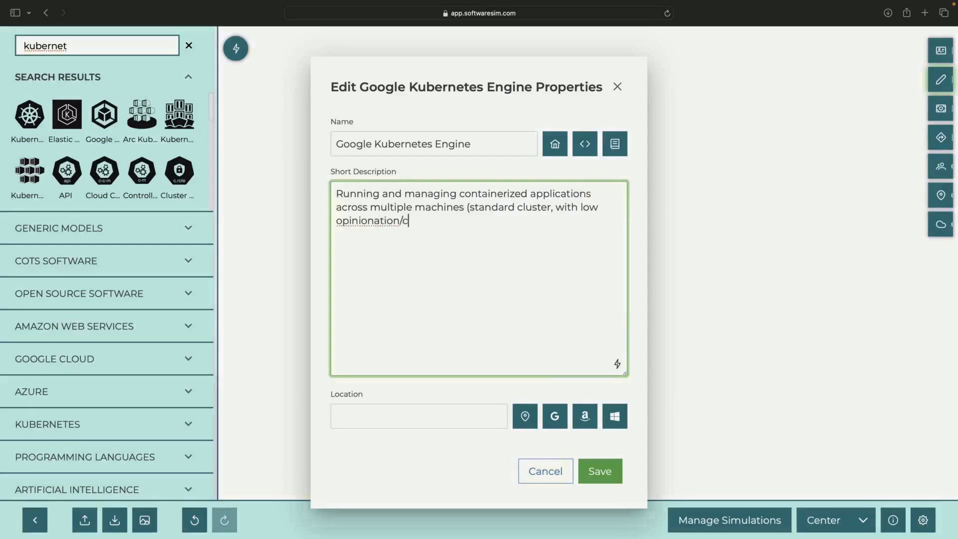
text(ontrols))
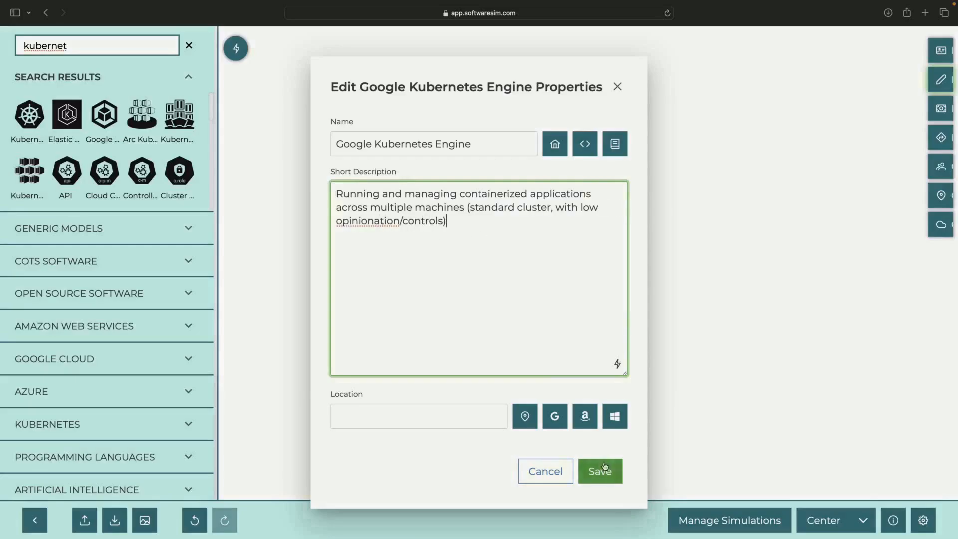
click(599, 470)
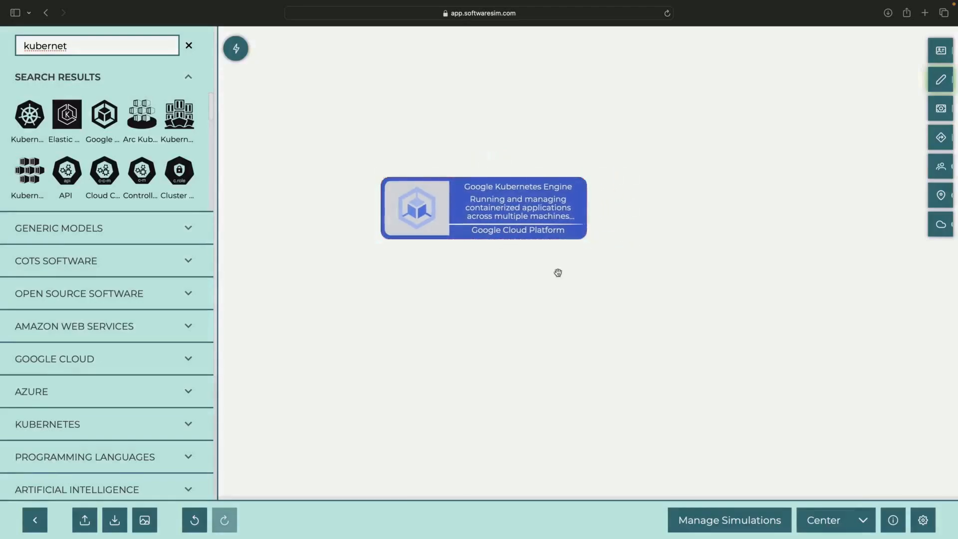
- Add Identity & Access Management and Users nodes, describing Users as 'users or service accounts'
text(identity)
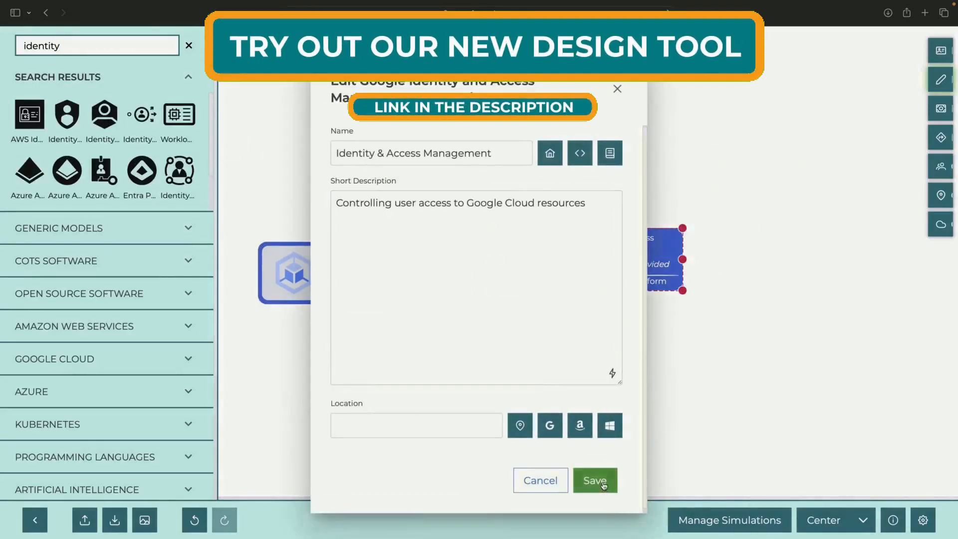
click(593, 480)
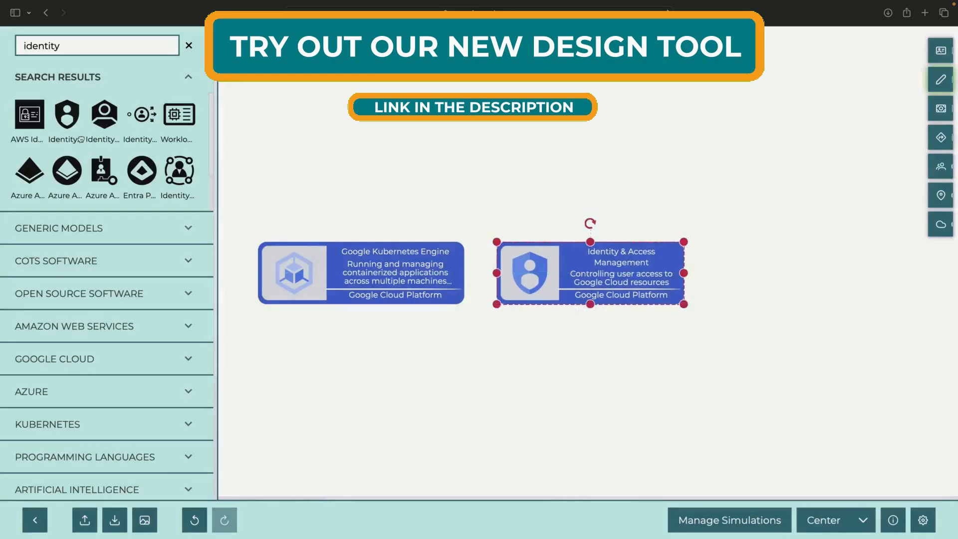
text(users)
text(Human)
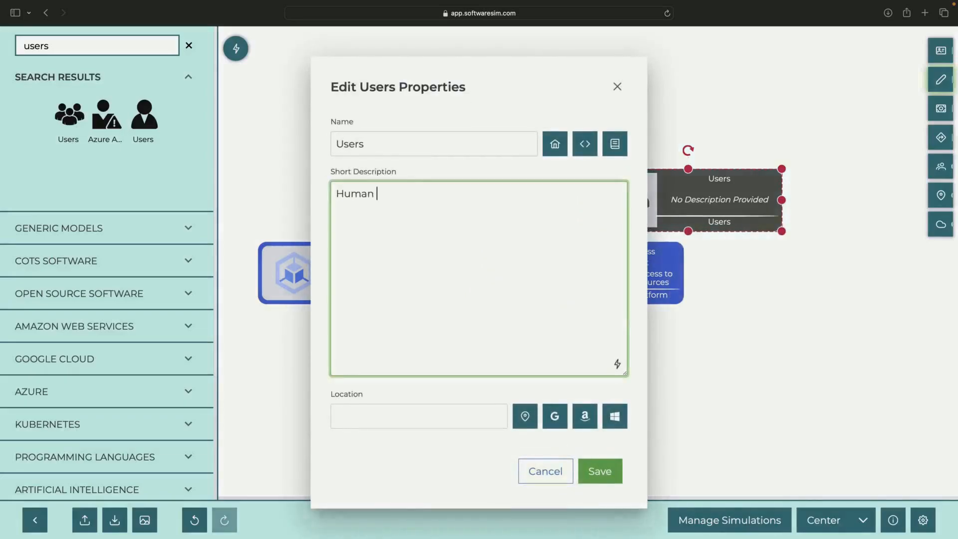
text(users or service a)
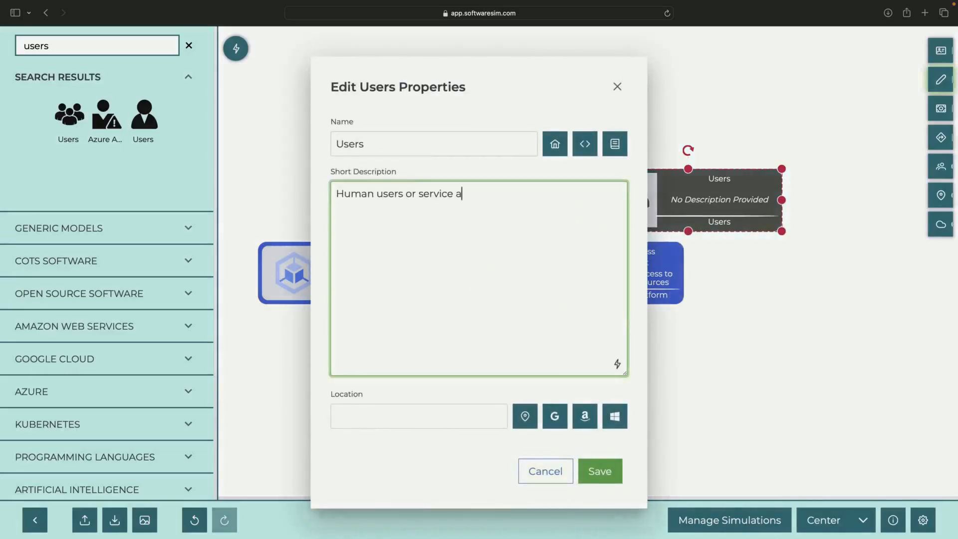
click(599, 471)
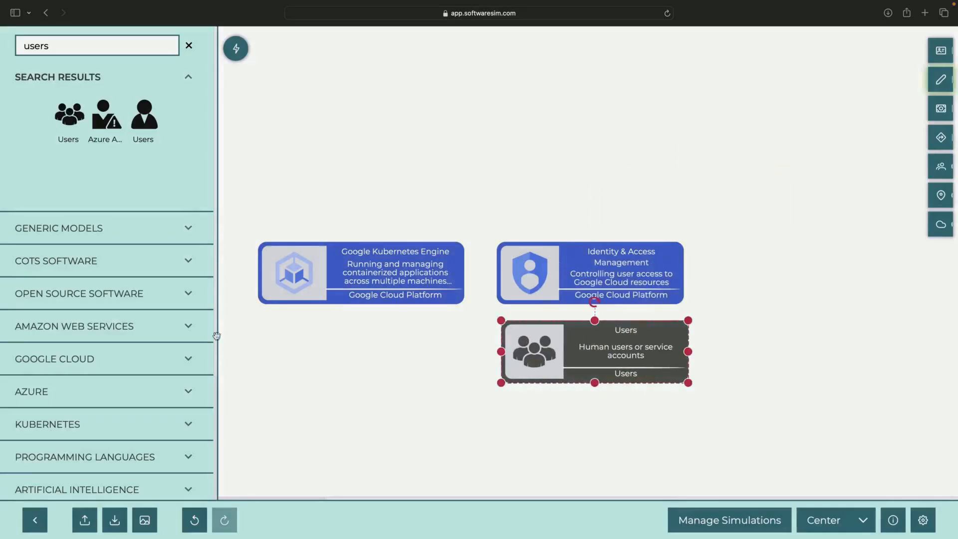
scroll(down, 3)
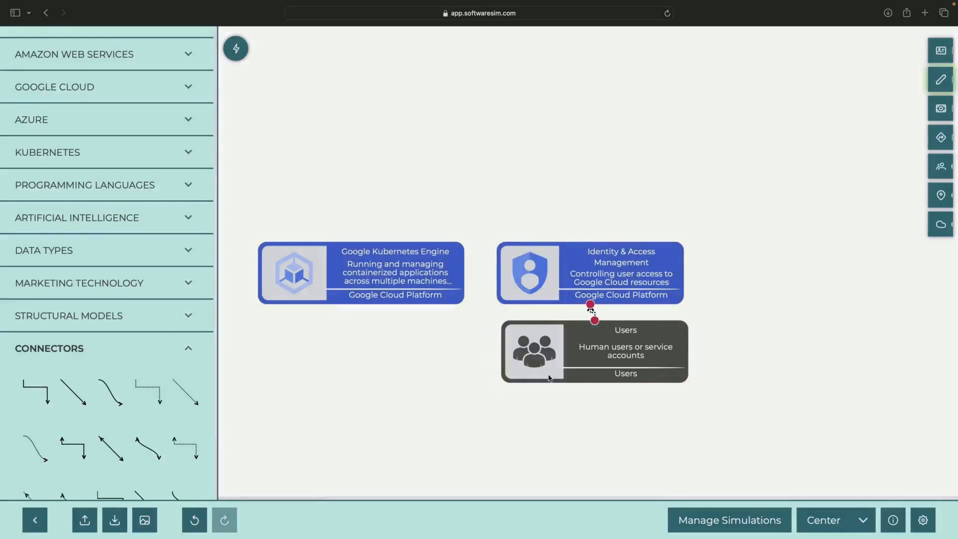
- Add collapsed Service Account, Role Binding and Role nodes, connecting Role to Role Binding
text(service account)
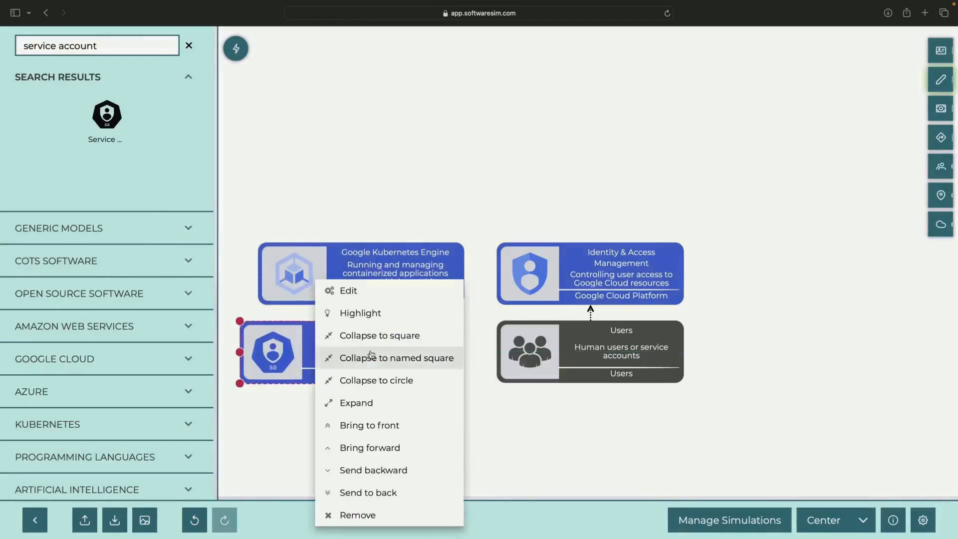
click(397, 357)
text(role)
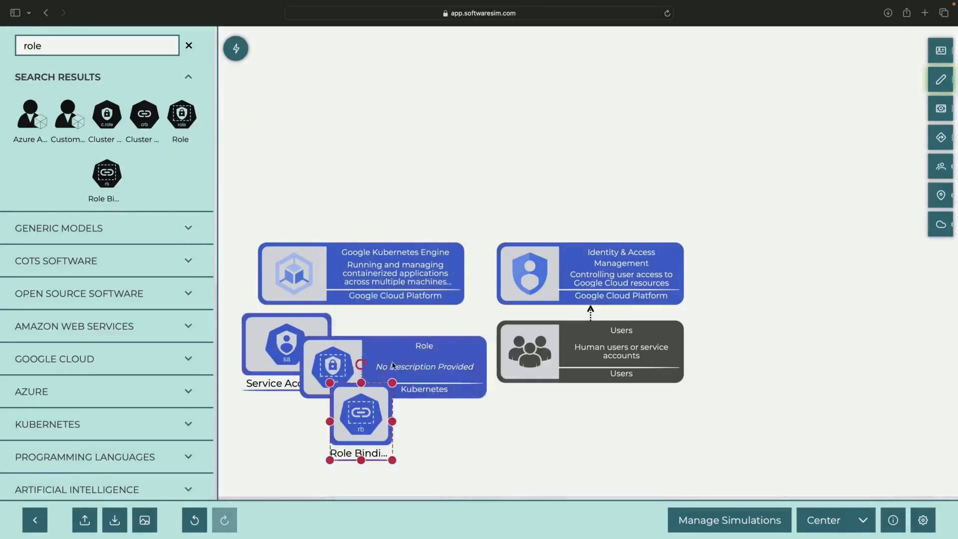
drag(333, 367, 406, 357)
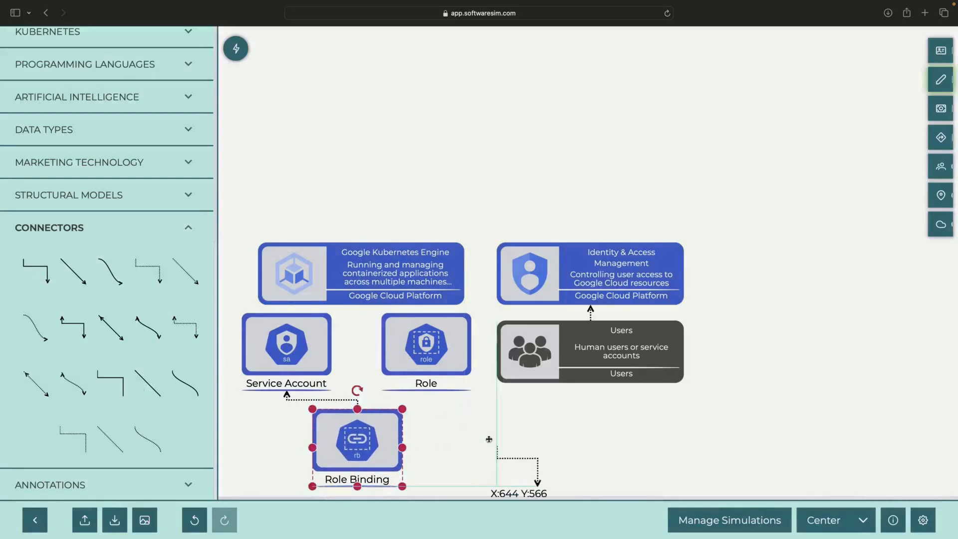
drag(357, 440, 335, 433)
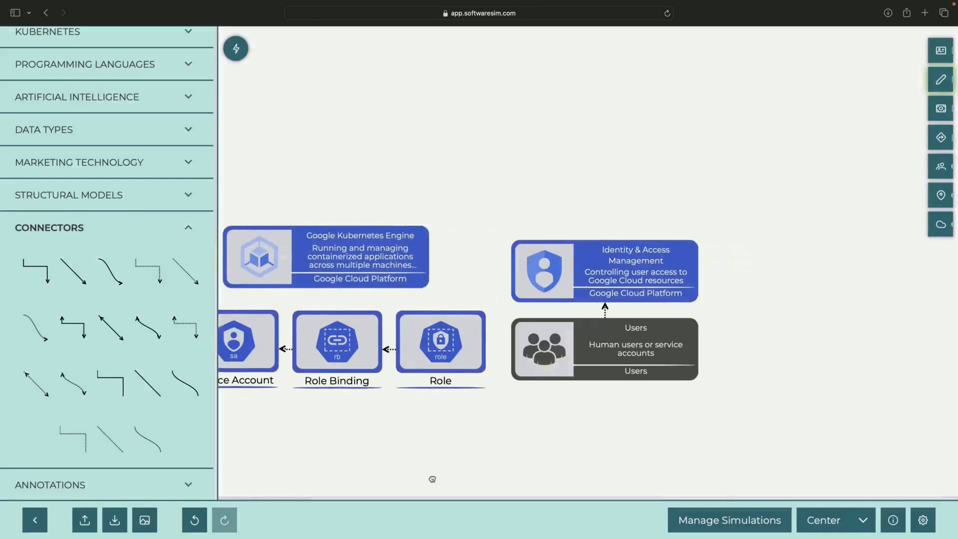
text(workload)
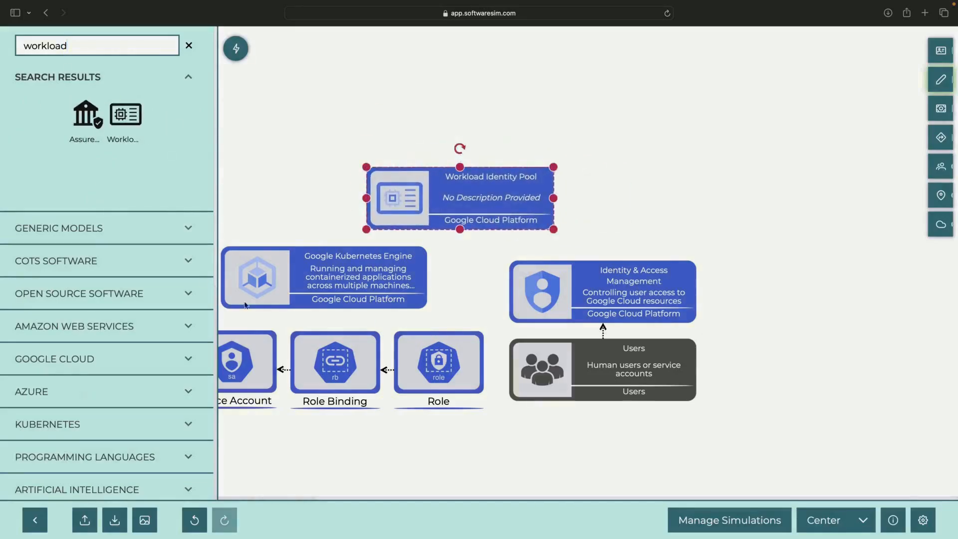
- Describe the Workload Identity Pool node as centralizing access control for external identities
scroll(down, 3)
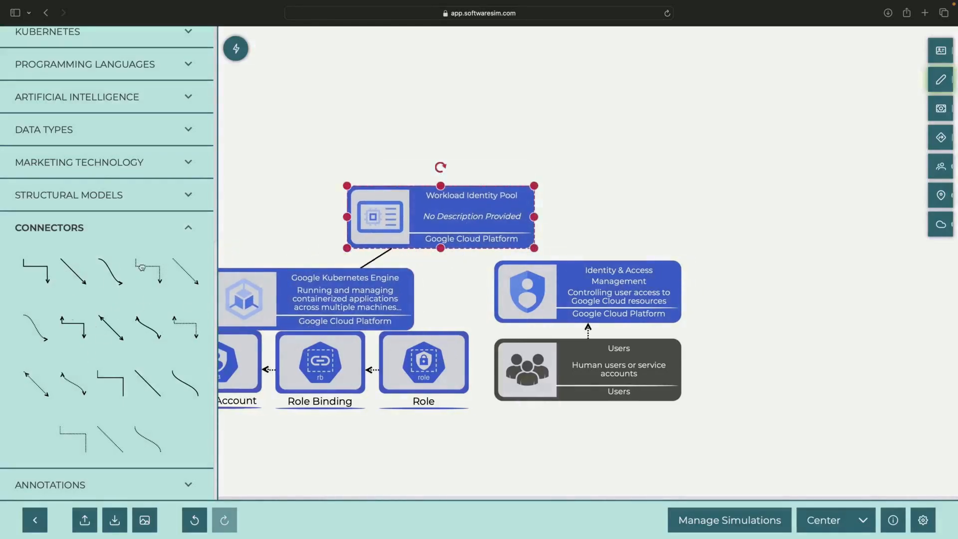
click(479, 437)
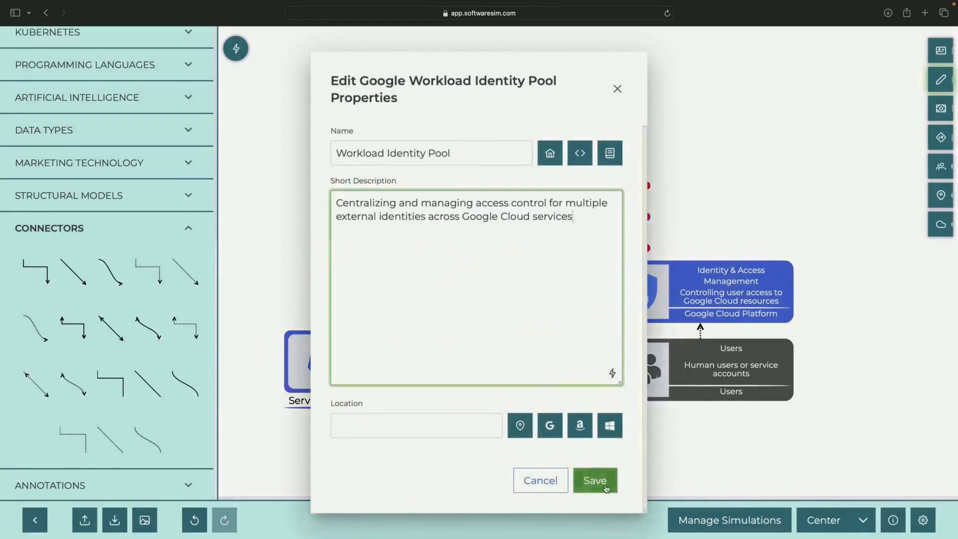
click(595, 480)
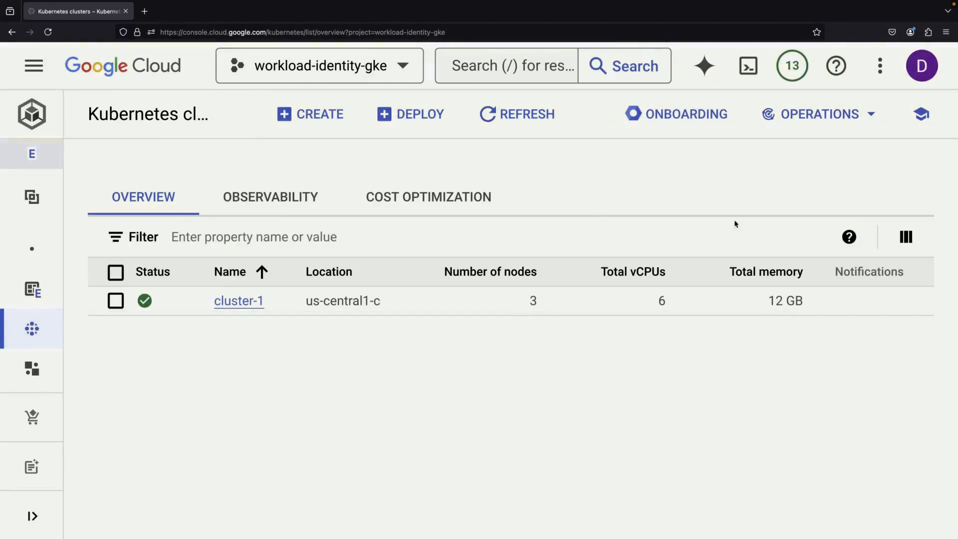
mouse_move(747, 65)
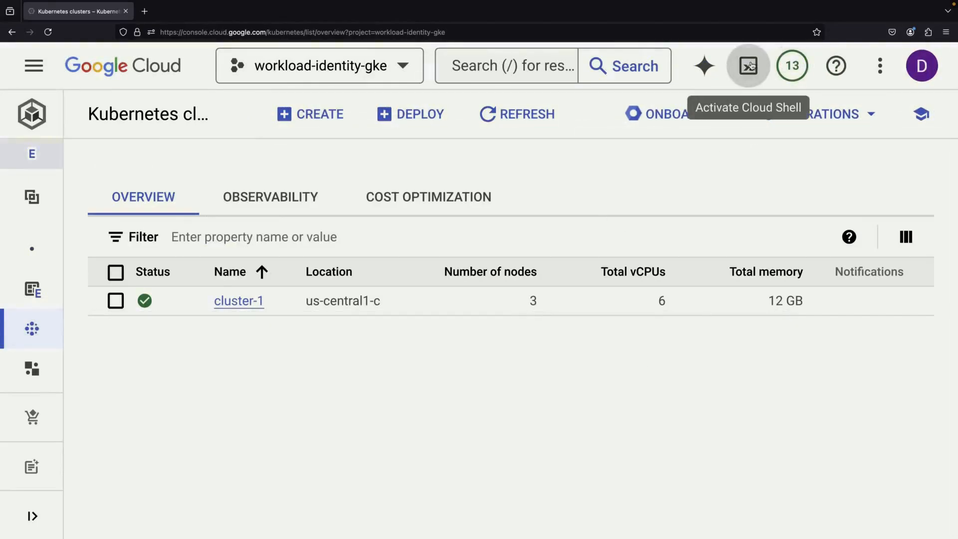
- Start a Cloud Shell session and search the console for 'servi'
click(748, 66)
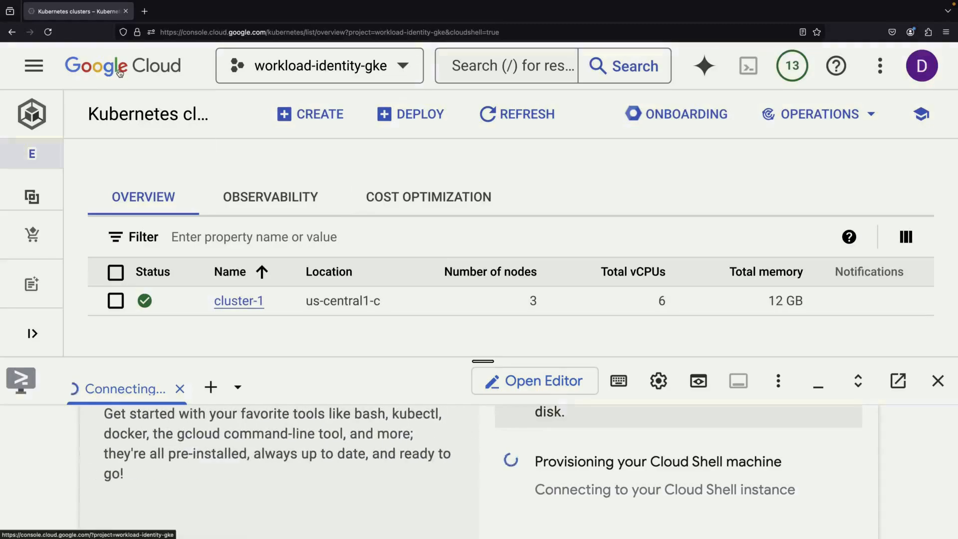
click(122, 65)
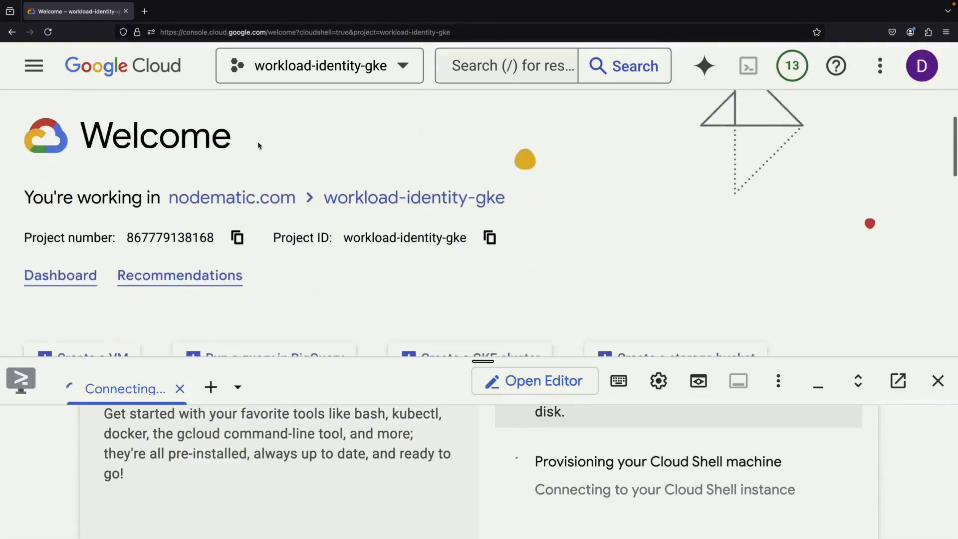
click(506, 65)
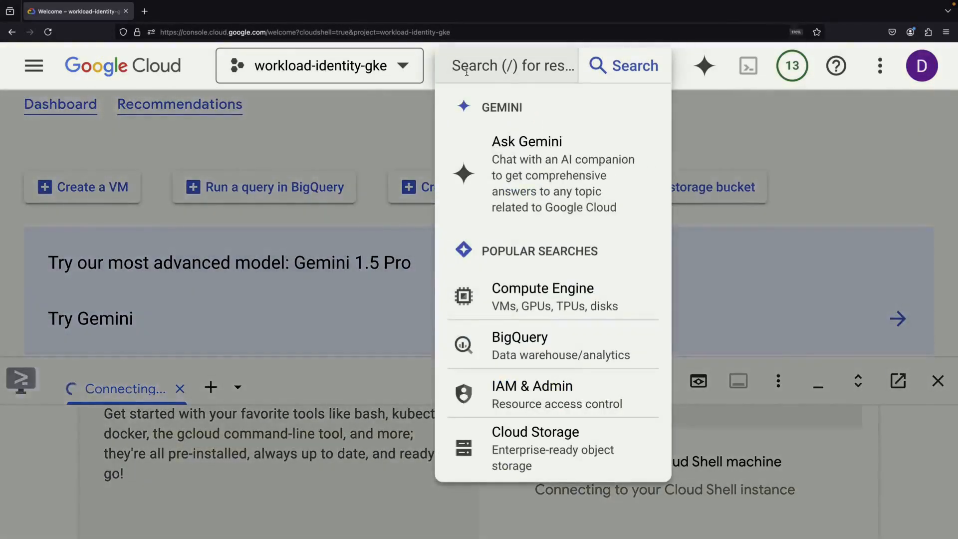
text(service)
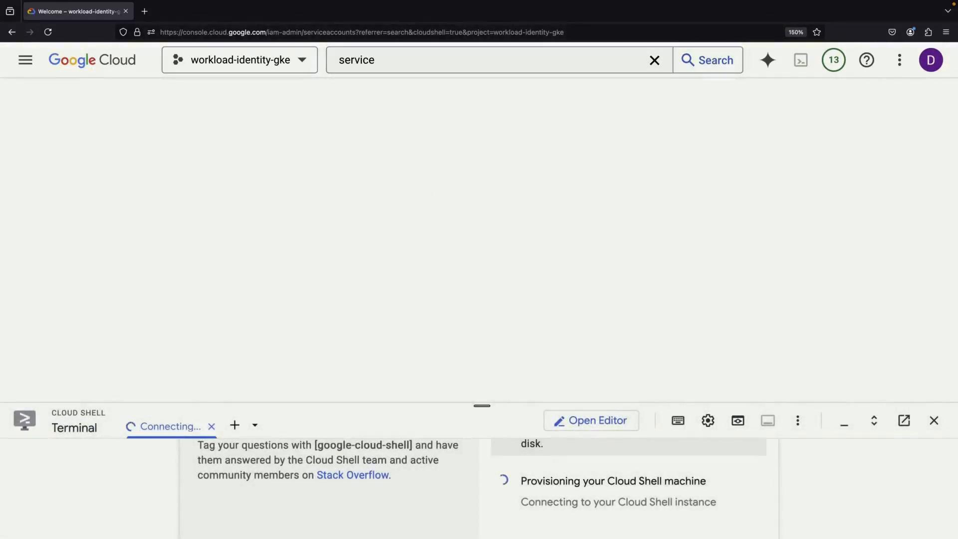
- Begin a new service account from the Service accounts page with ID 'images-reader'
click(707, 60)
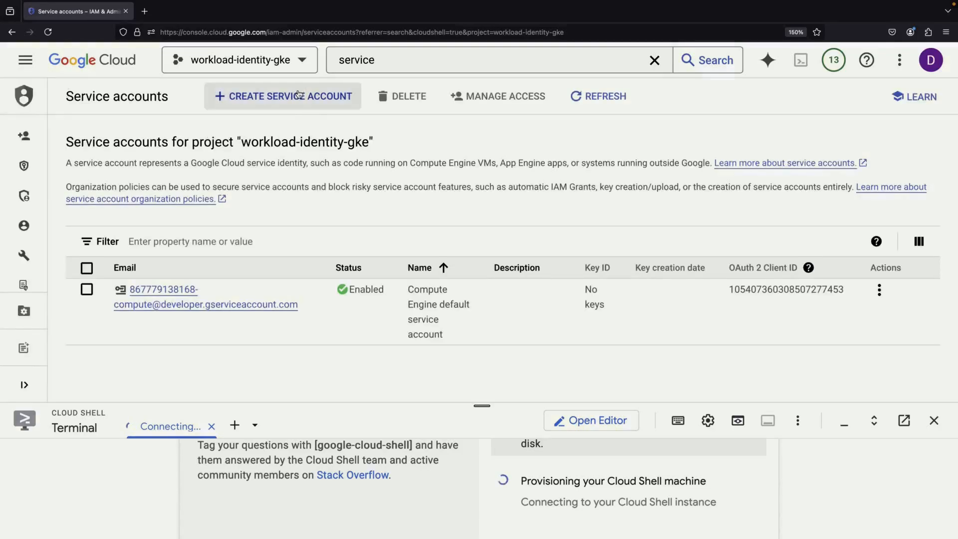
click(283, 96)
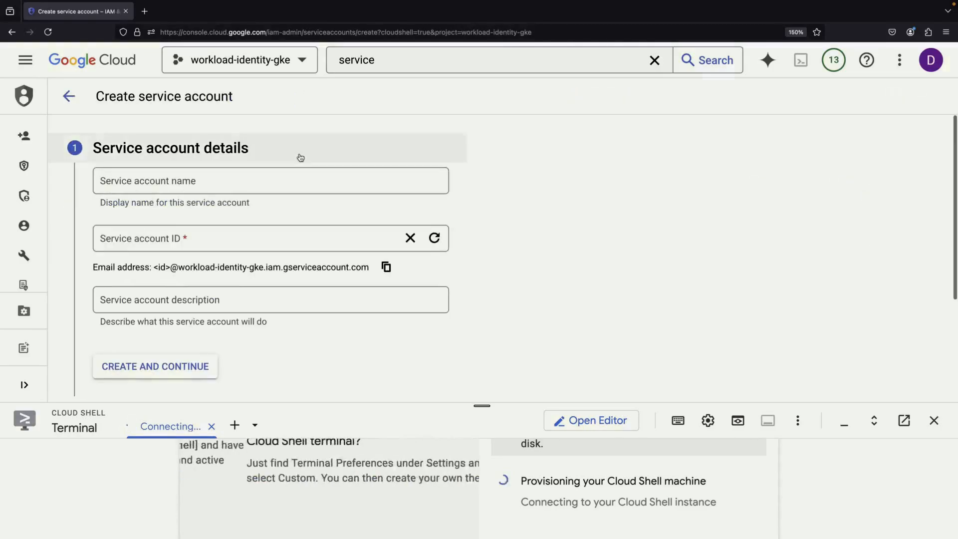
text(images)
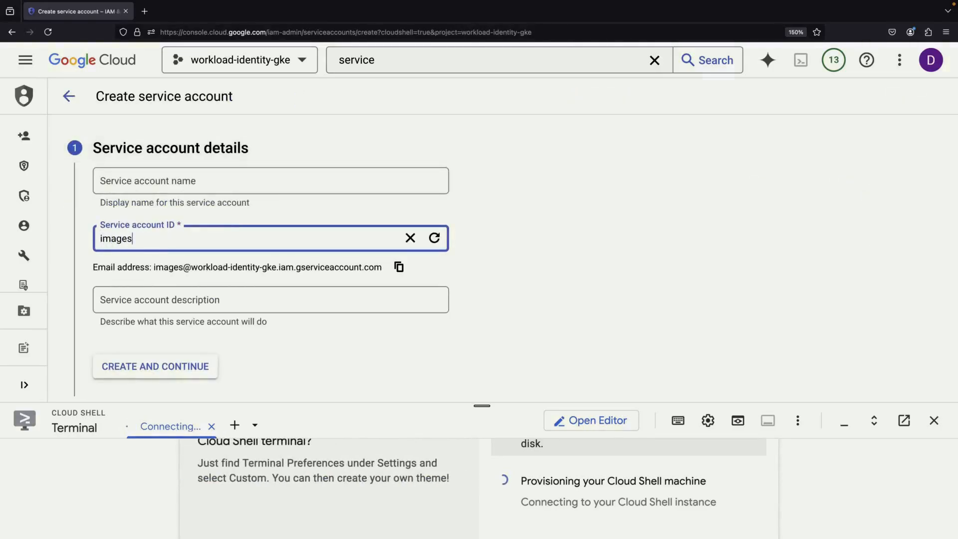
text(-reader)
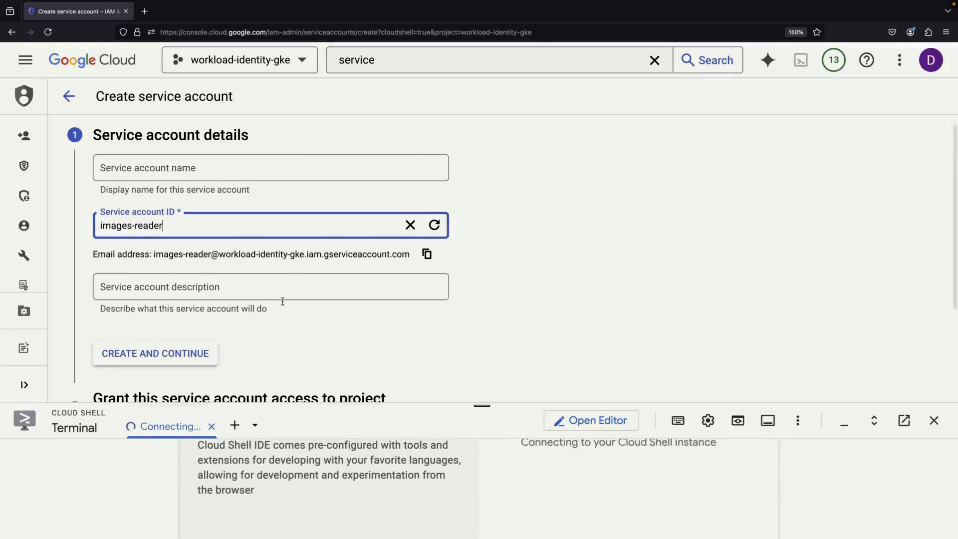
- Create the images-reader account and grant it the Storage Object Viewer role
click(154, 354)
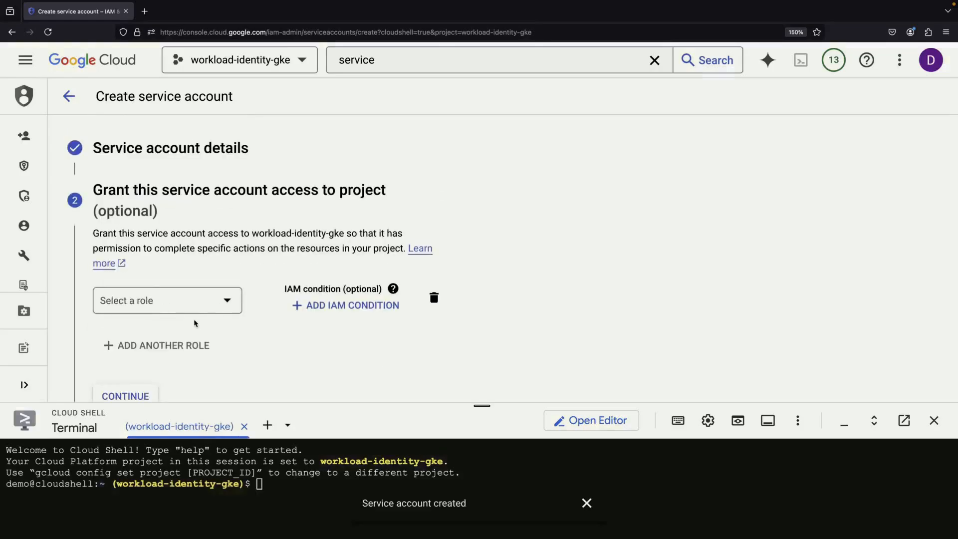
click(167, 300)
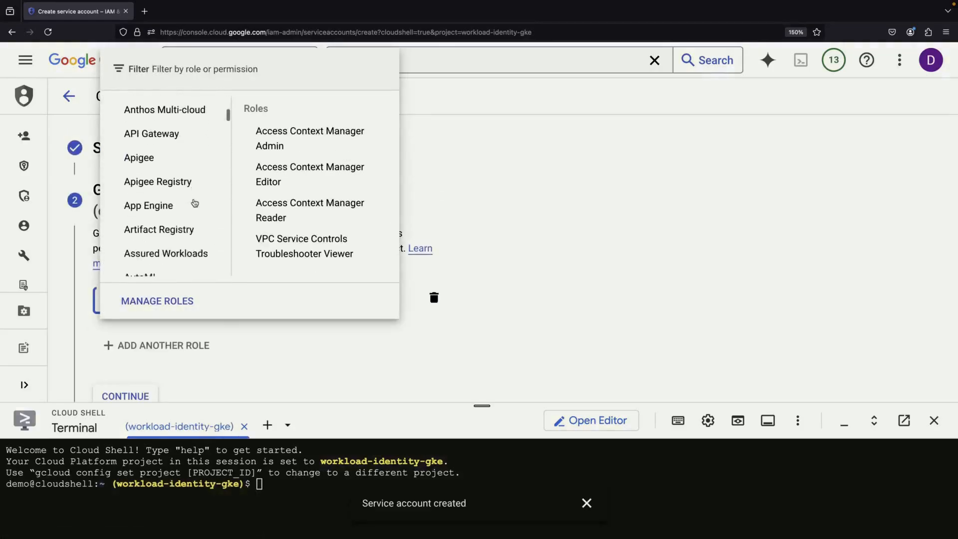
scroll(down, 3)
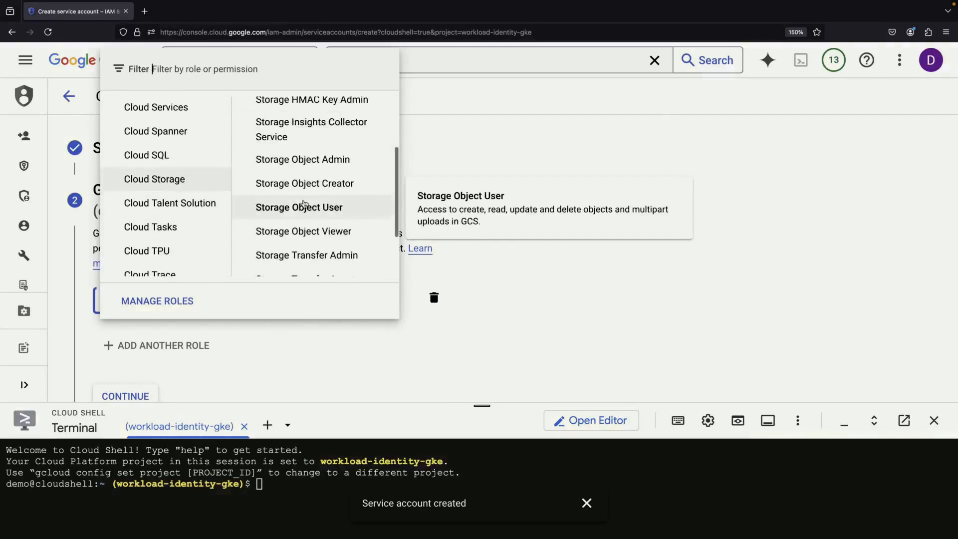
mouse_move(304, 230)
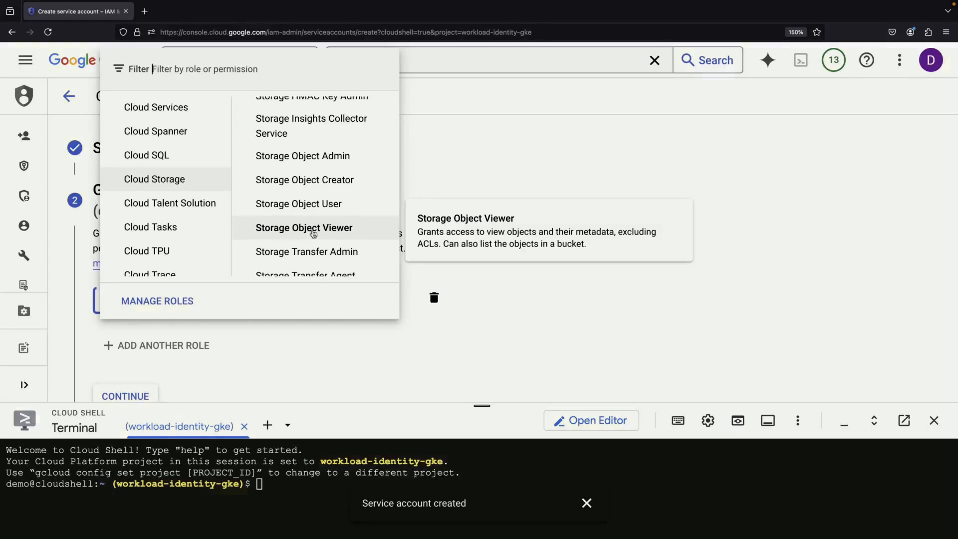
click(303, 228)
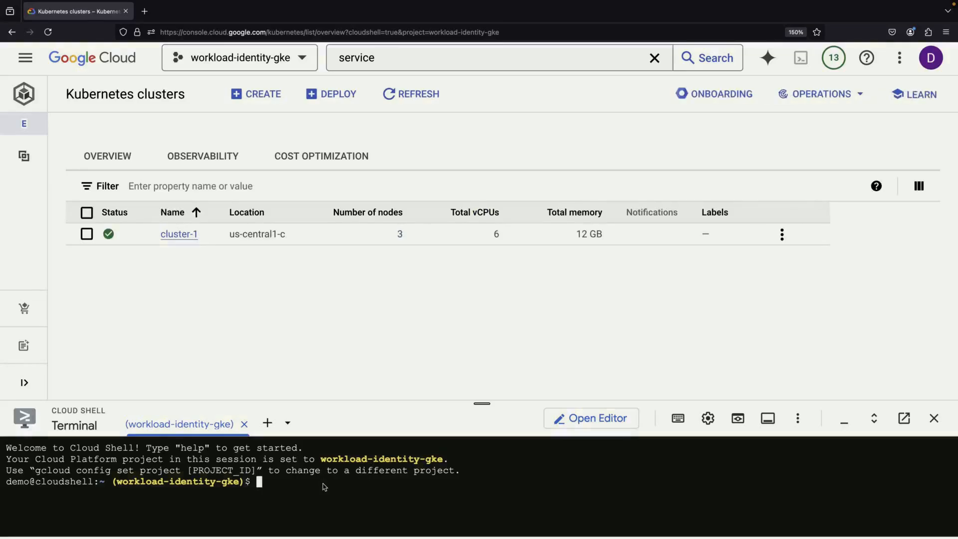
- Fetch kubeconfig credentials for cluster-1 in zone us-central1-c with gcloud
text(gcloud container clusters ge)
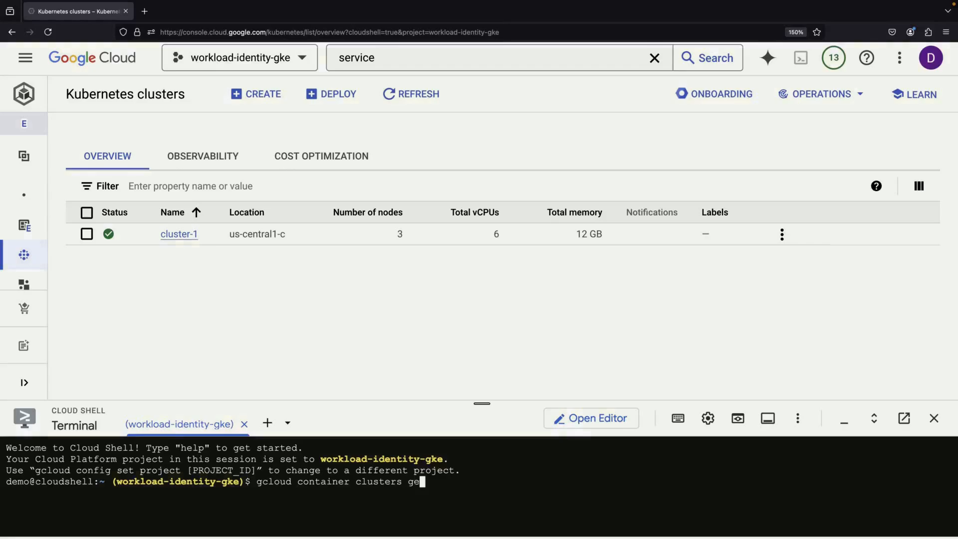
text(t-credentials)
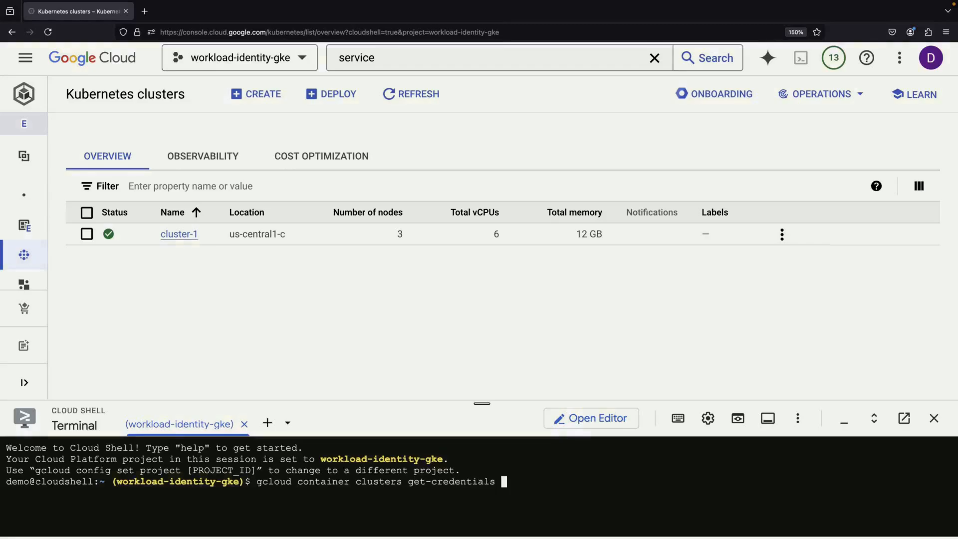
text(cluster-1 --zone us)
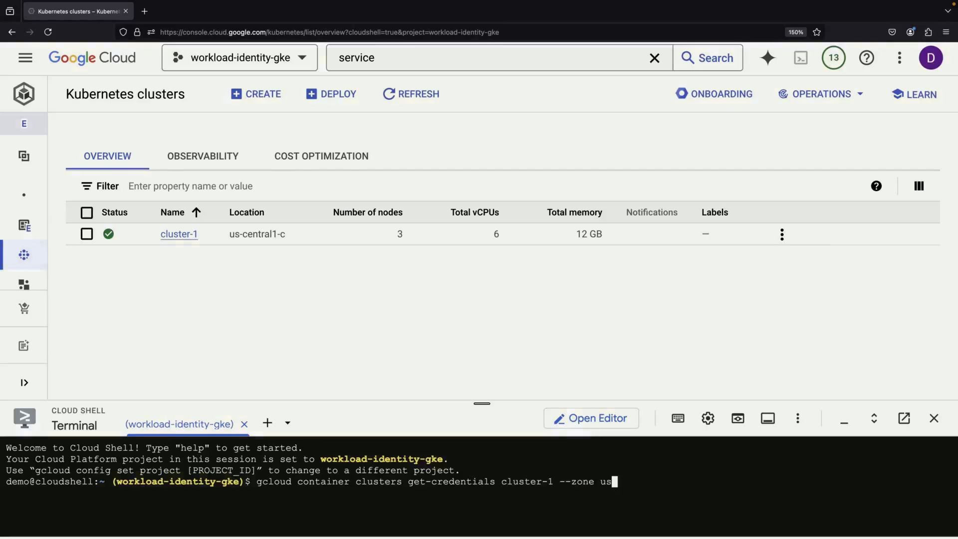
text(-central1-c)
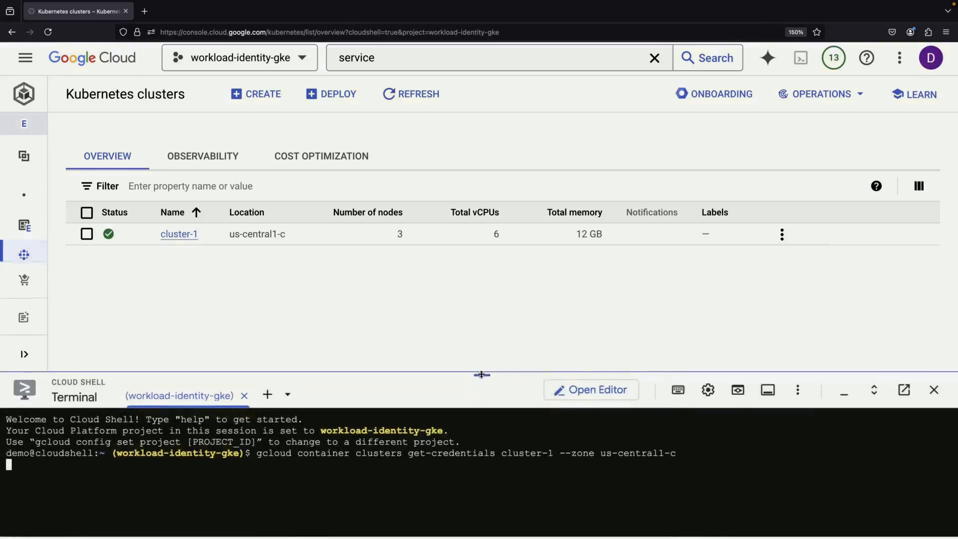
- Enter 'kubectl create sa image-viewer' in Cloud Shell
text(kub)
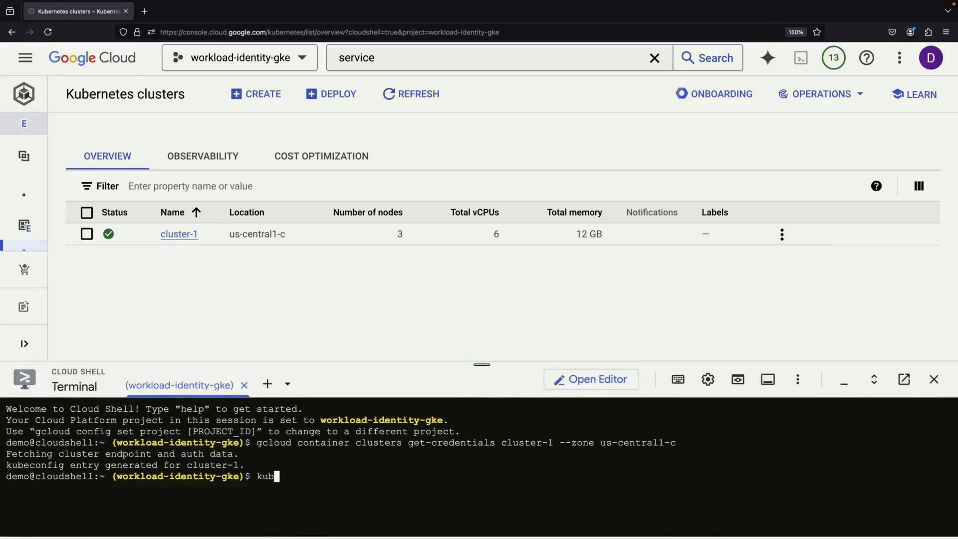
text(ectl g)
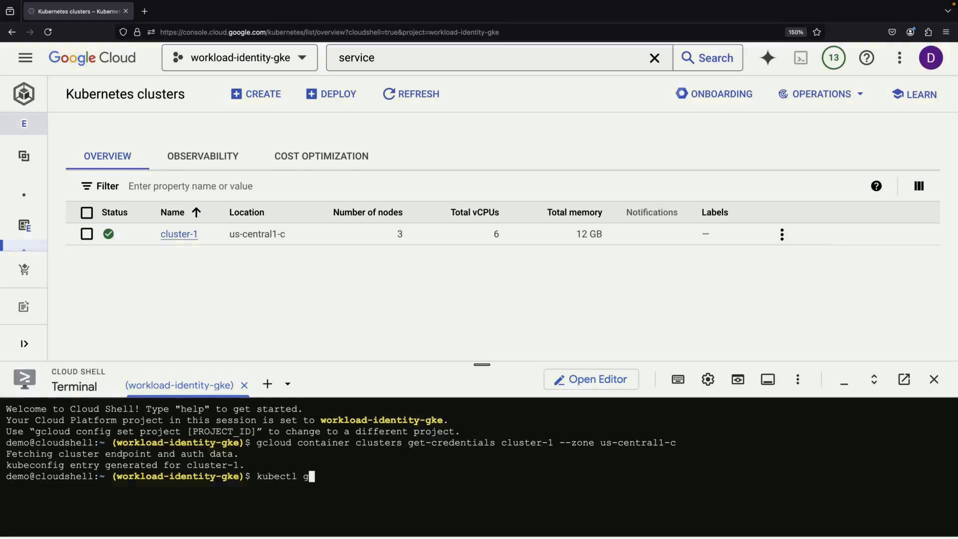
text(reate sa)
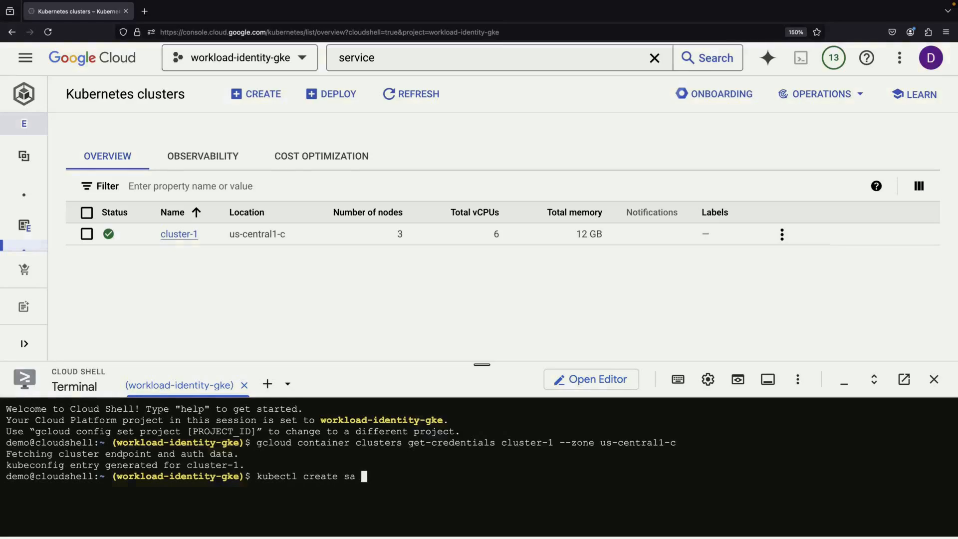
text(image-viewer)
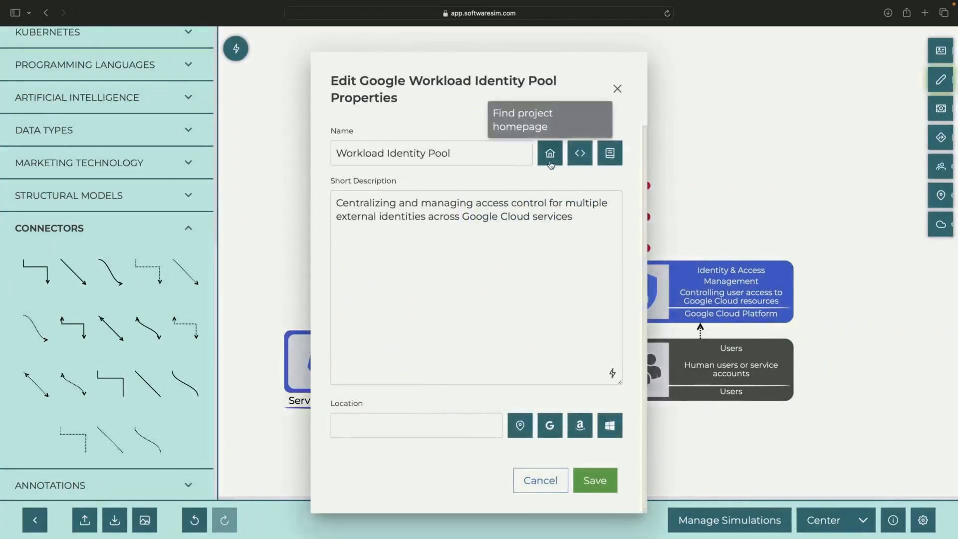
- Open the documentation link beside the Workload Identity Pool's Name field
click(549, 153)
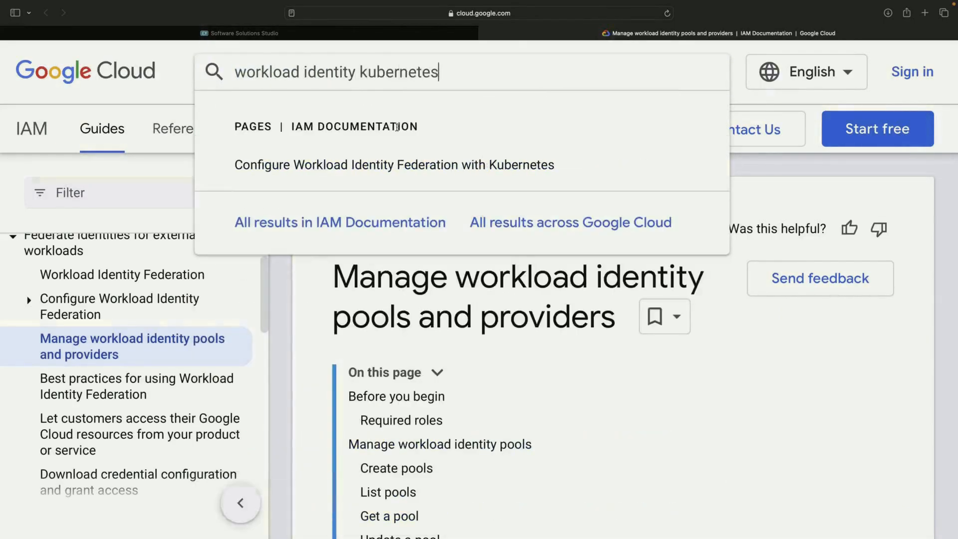
- Read 'Configure Workload Identity Federation with Kubernetes', then search 'workload id' to reach the overview
click(394, 164)
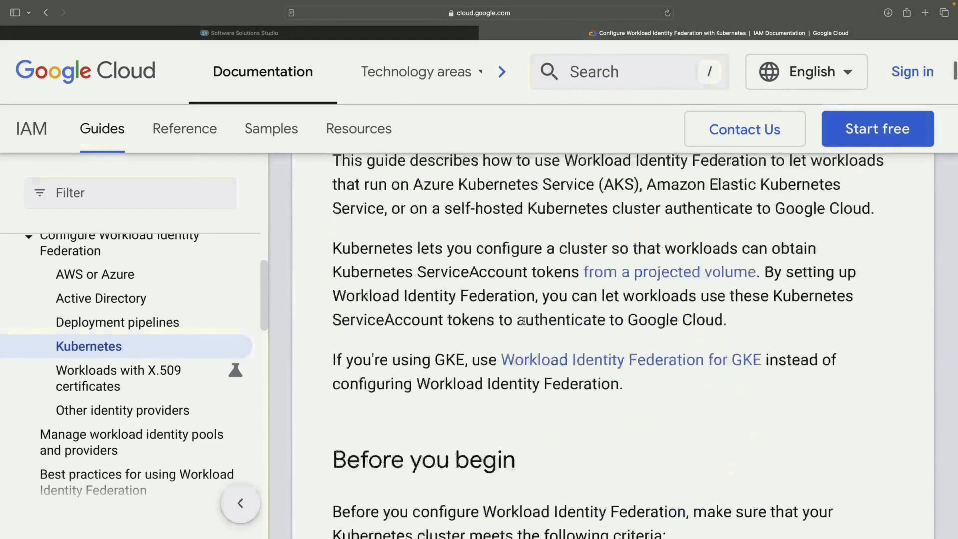
scroll(down, 3)
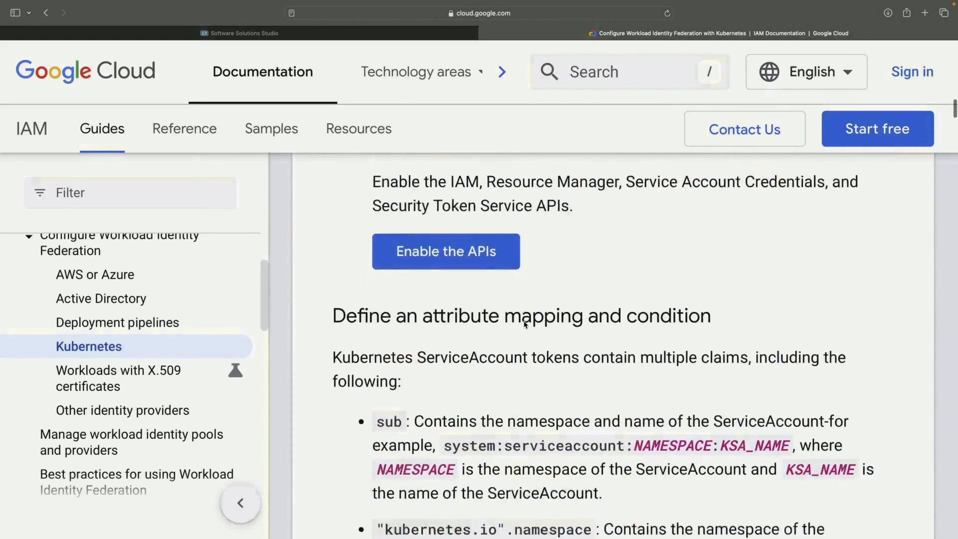
scroll(down, 3)
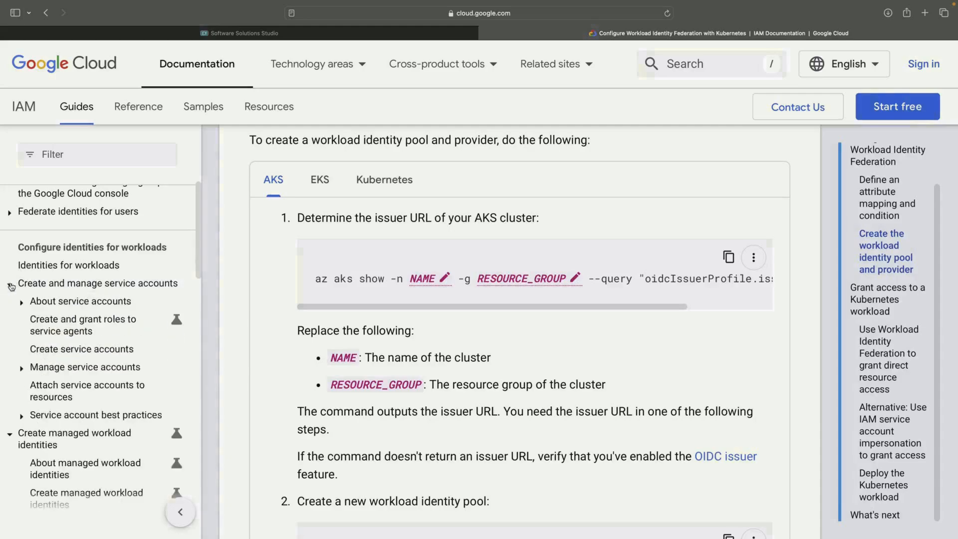
text(workload id)
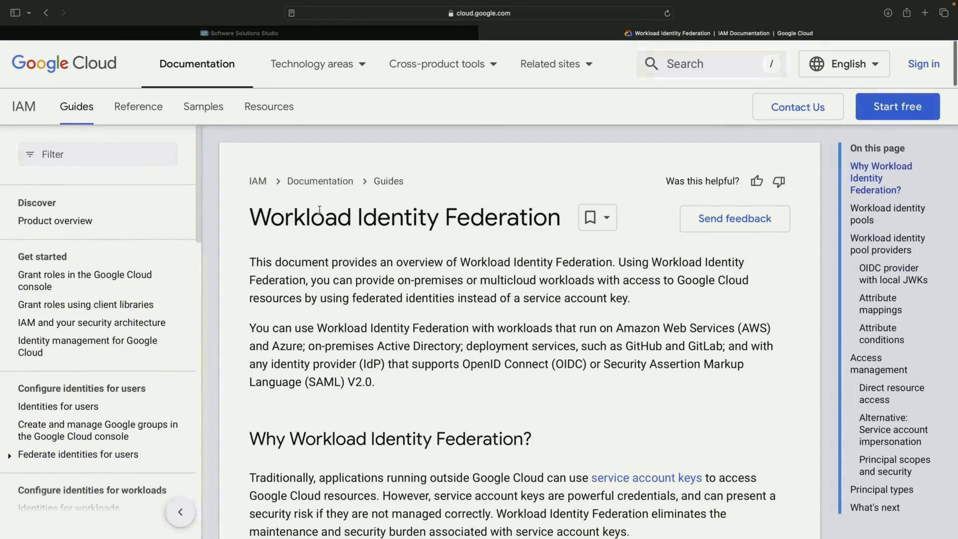
- Search the docs for 'kubernetes engine workload identity' and scroll through the IAM results
text(kubernetes worklc)
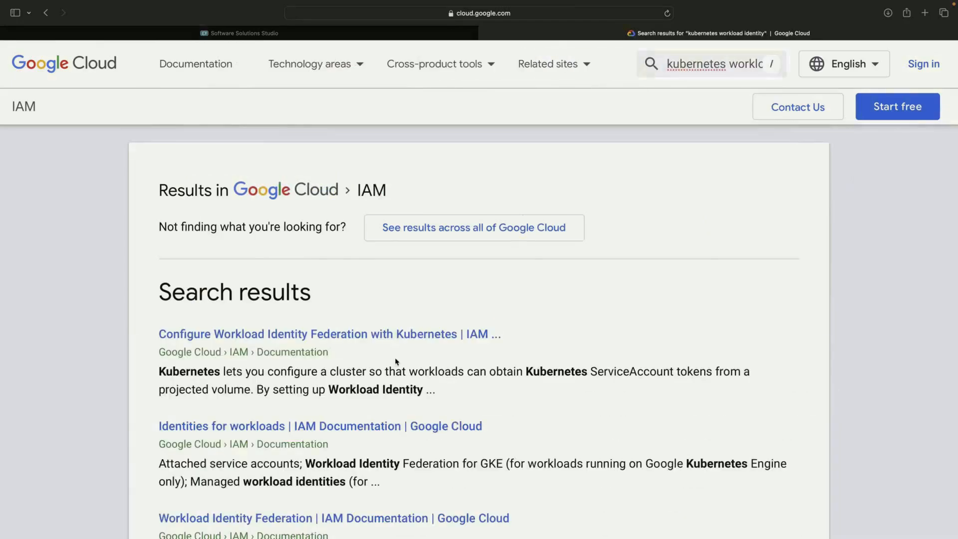
scroll(down, 3)
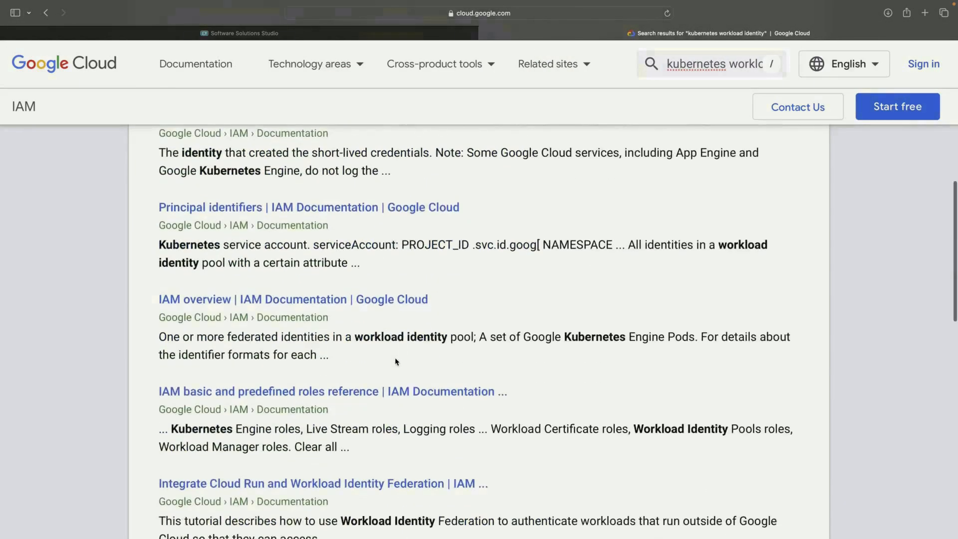
scroll(down, 3)
text(engine)
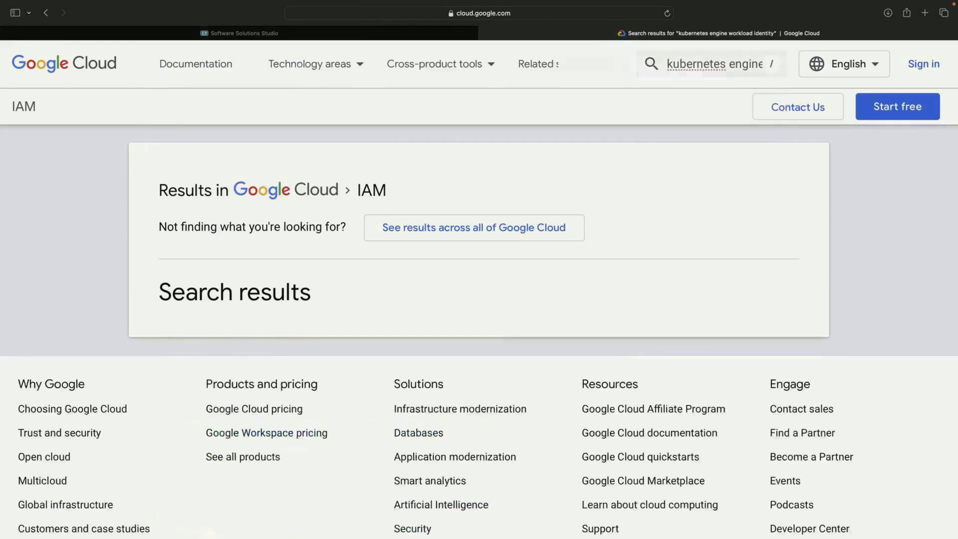
scroll(down, 3)
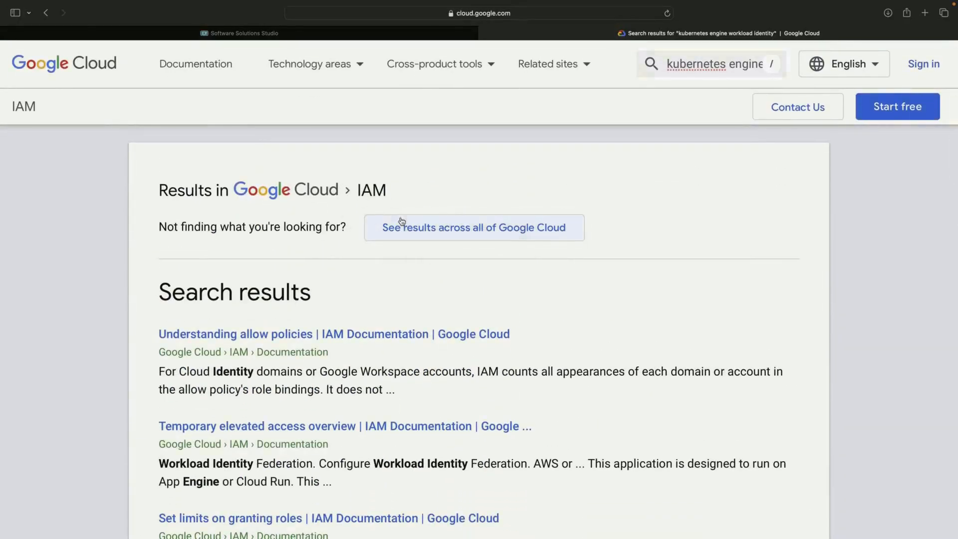
- Widen the search to all of Google Cloud and read 'Authenticate to Google Cloud APIs from GKE workloads'
click(474, 227)
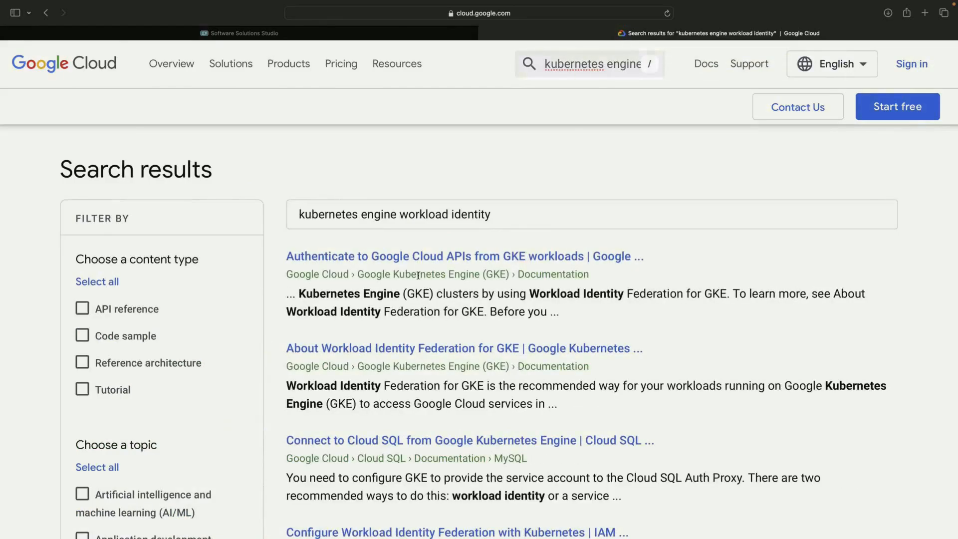
click(464, 255)
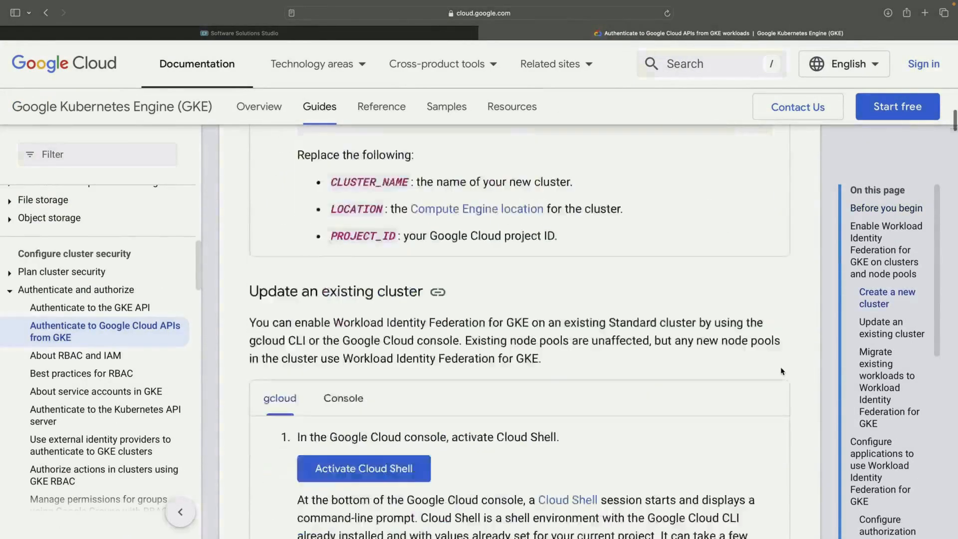
scroll(down, 3)
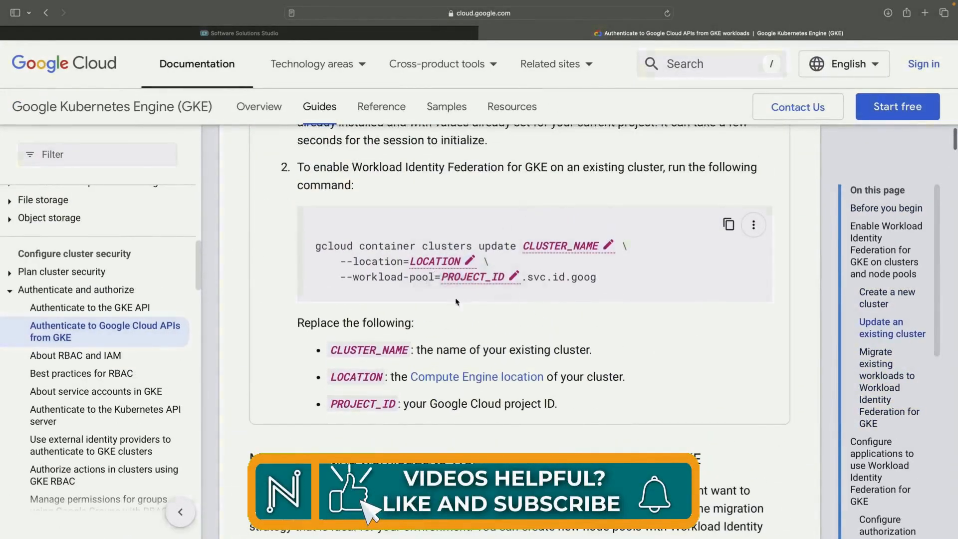
scroll(down, 3)
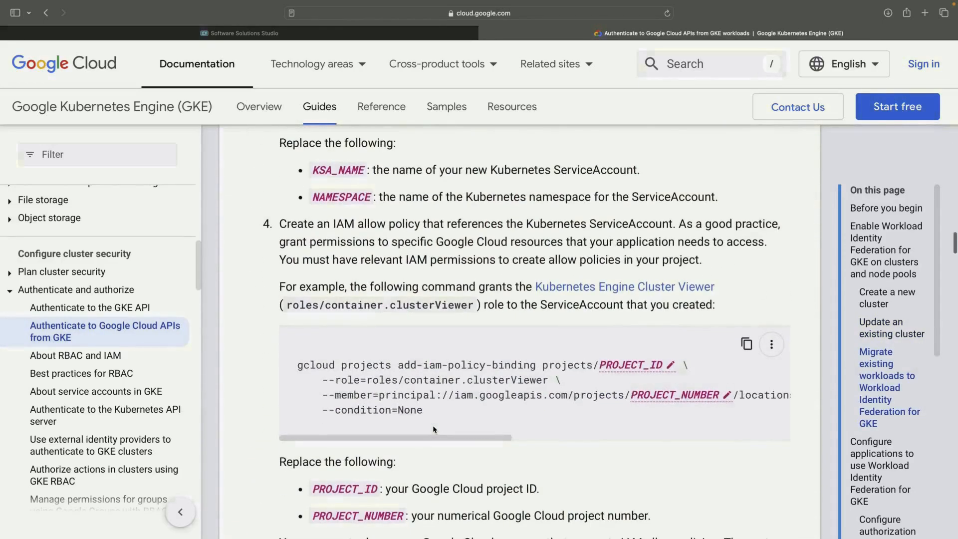
scroll(down, 3)
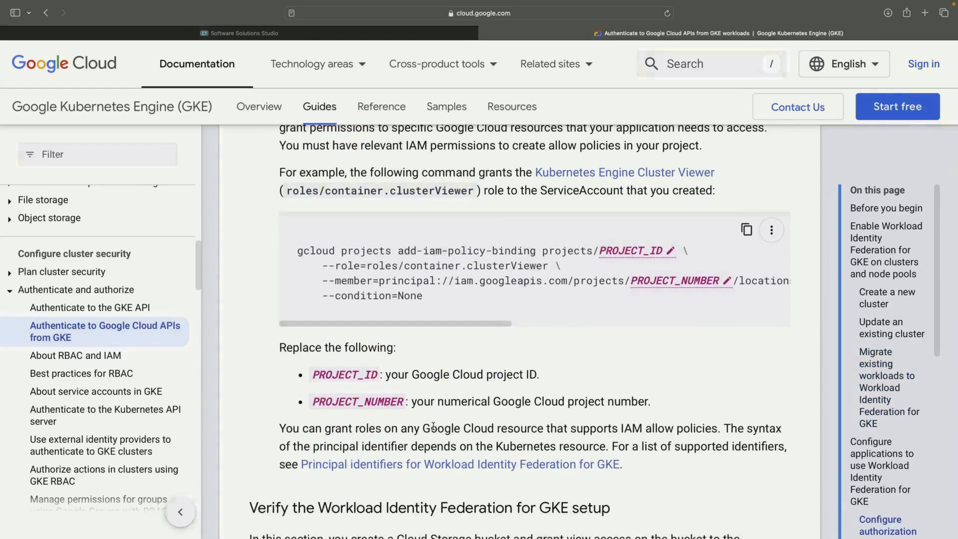
scroll(down, 3)
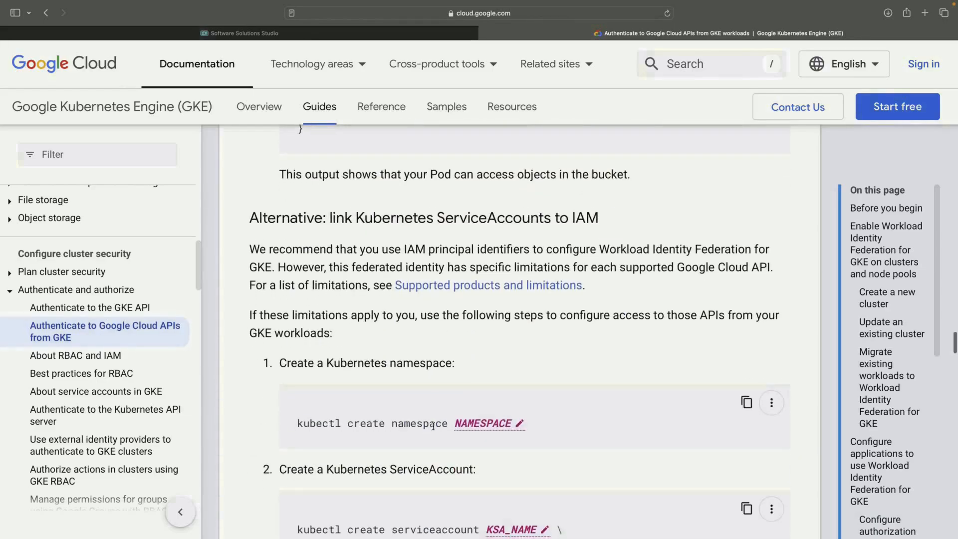
scroll(down, 3)
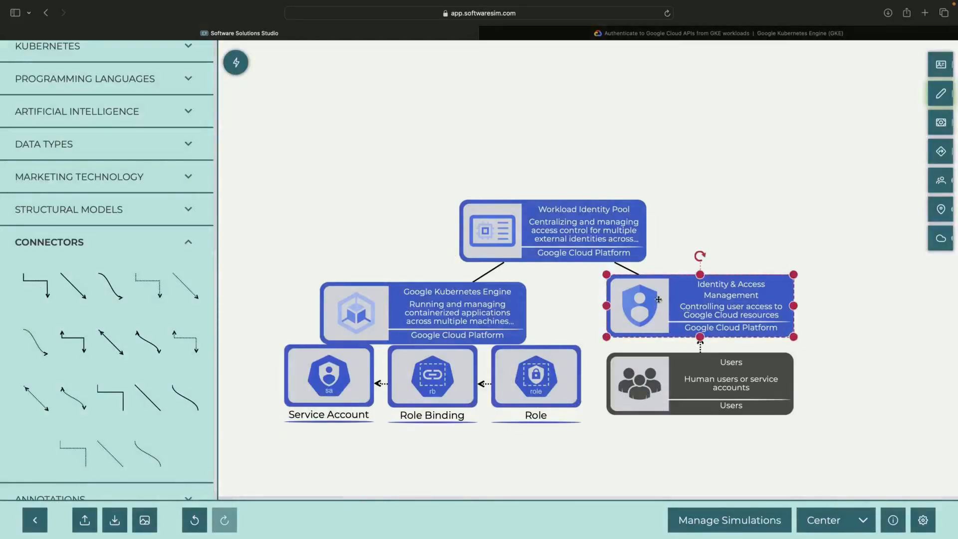
- Select the Identity & Access Management node on the architecture canvas
click(329, 375)
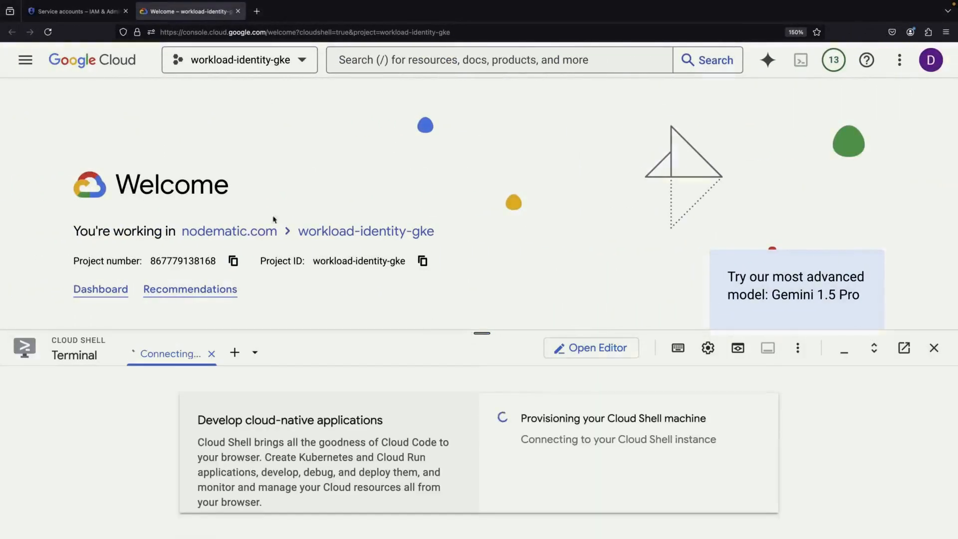
- Find Service accounts via console search and run 'kubectl get pods' in Cloud Shell
click(74, 11)
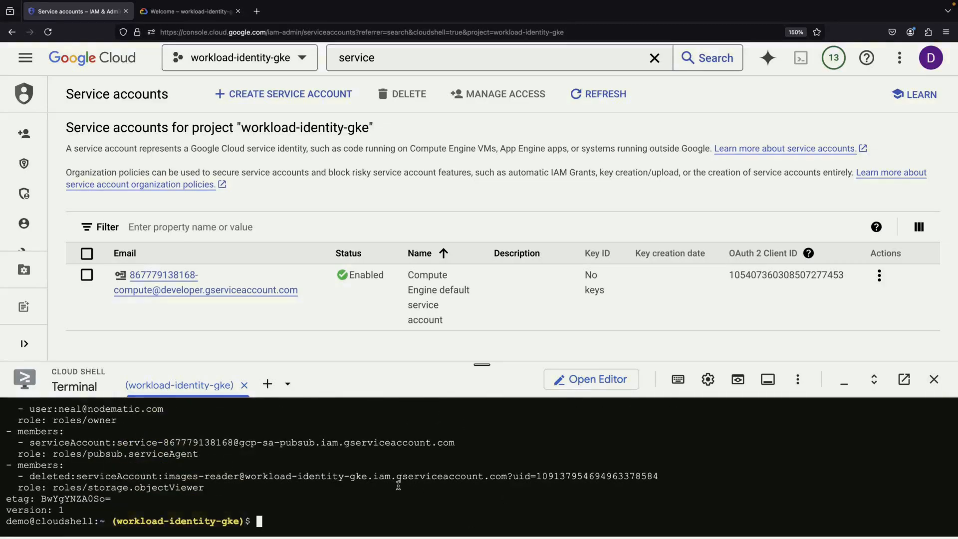
text(kubectl get pods)
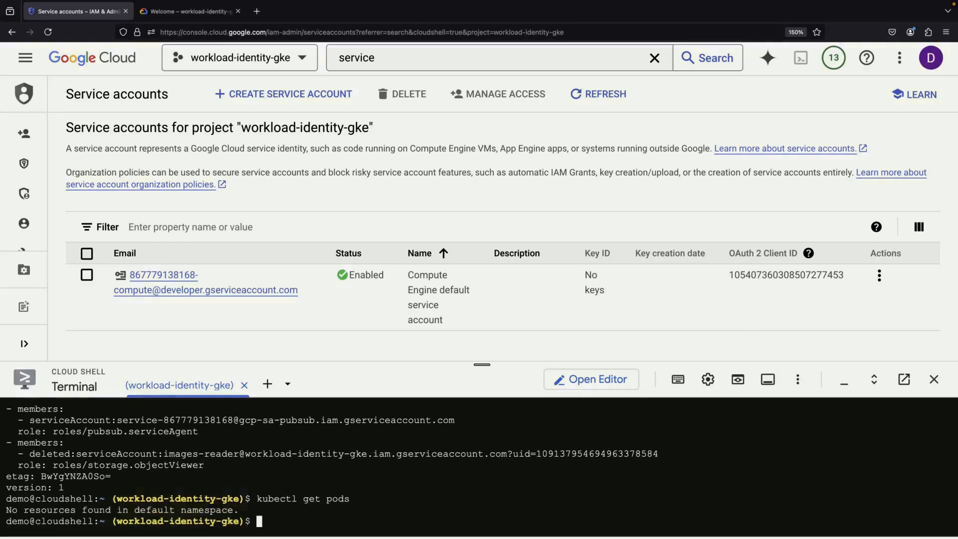
mouse_move(267, 383)
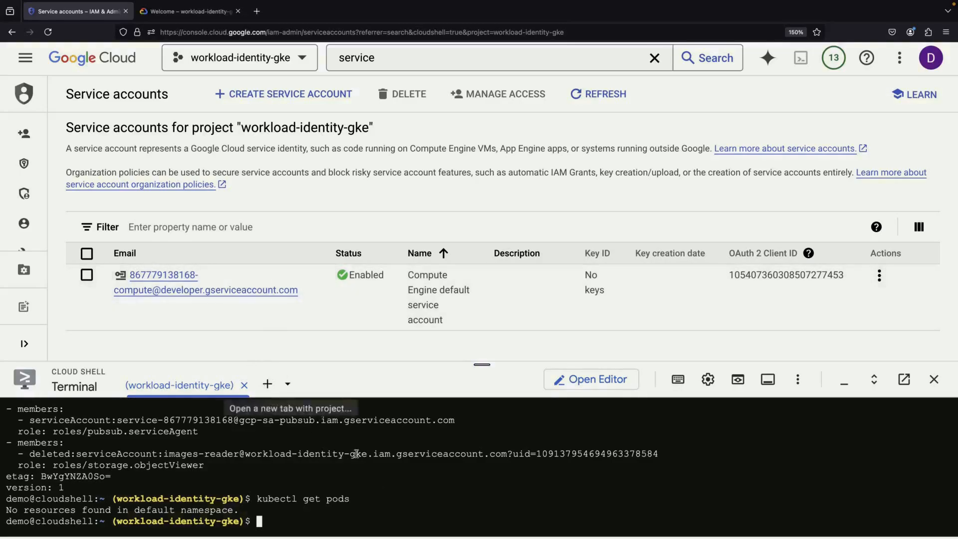
- Change serviceAccountName in pod.yaml with nano and apply it using 'kubectl apply -f pod.yaml'
text(nano pod.ya)
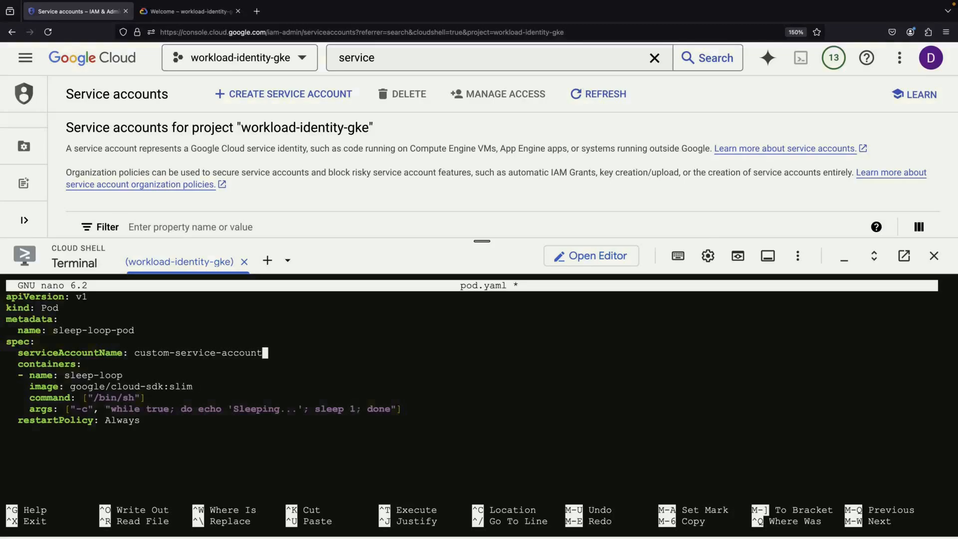
key(BackSpace)
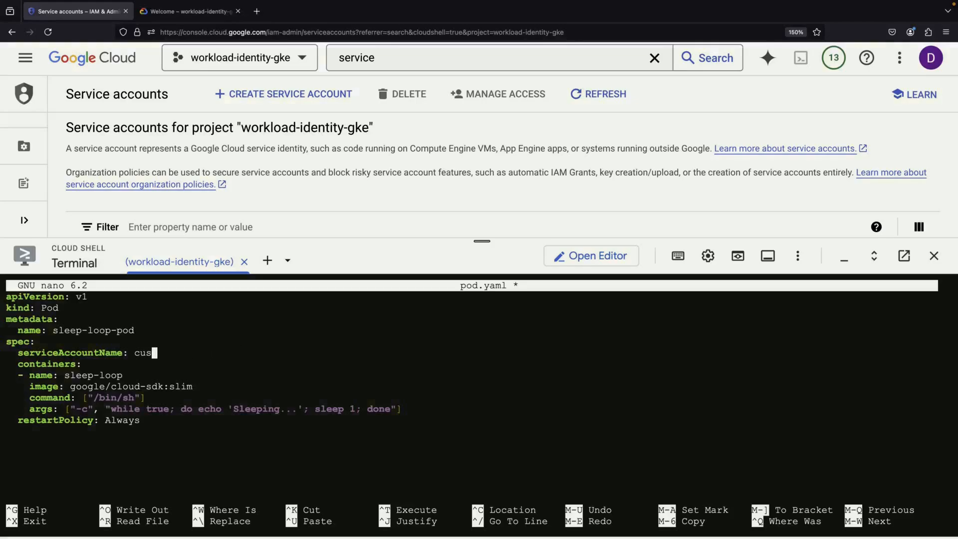
text(image)
text(kubectl apply)
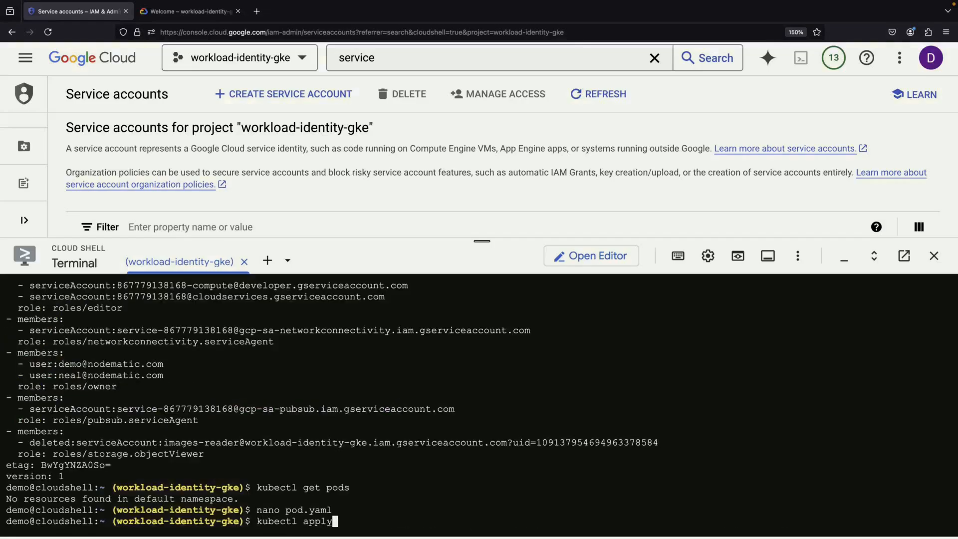
text(-f pod.yaml)
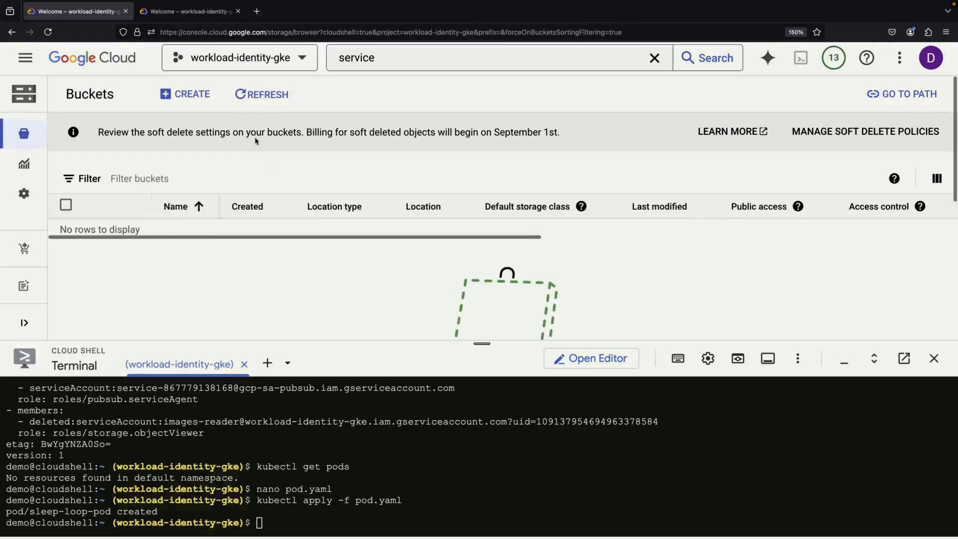
- Submit 'application-images' as the new bucket name and scroll the form
click(191, 93)
text(application-images)
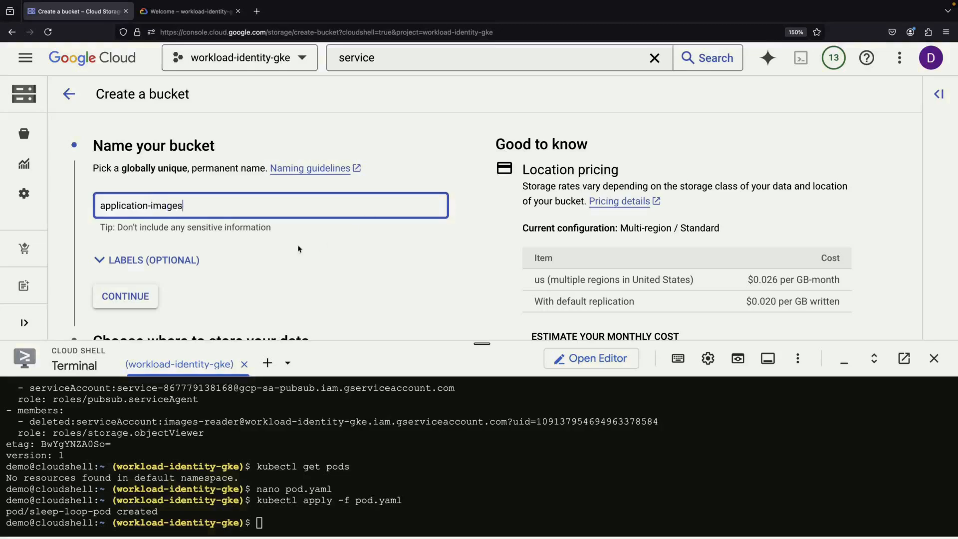
click(125, 297)
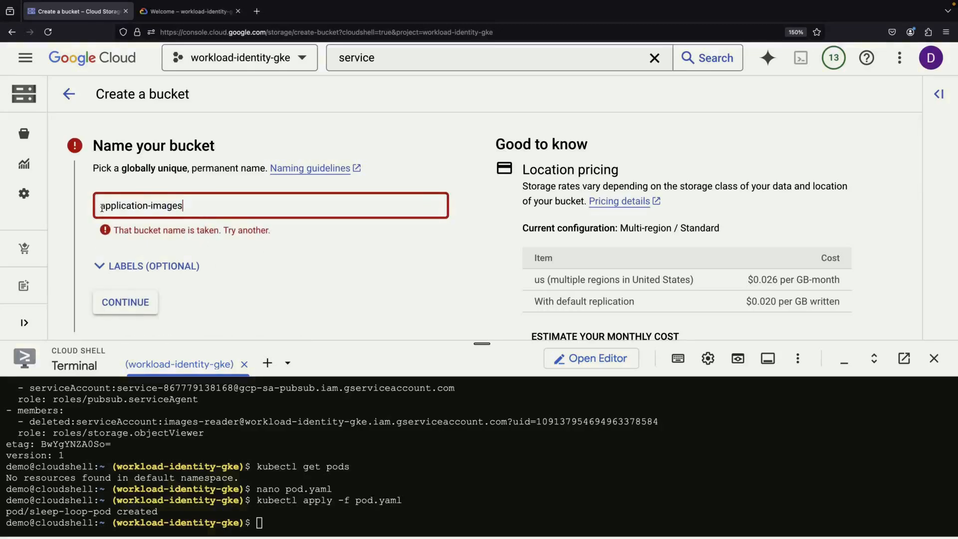
scroll(down, 3)
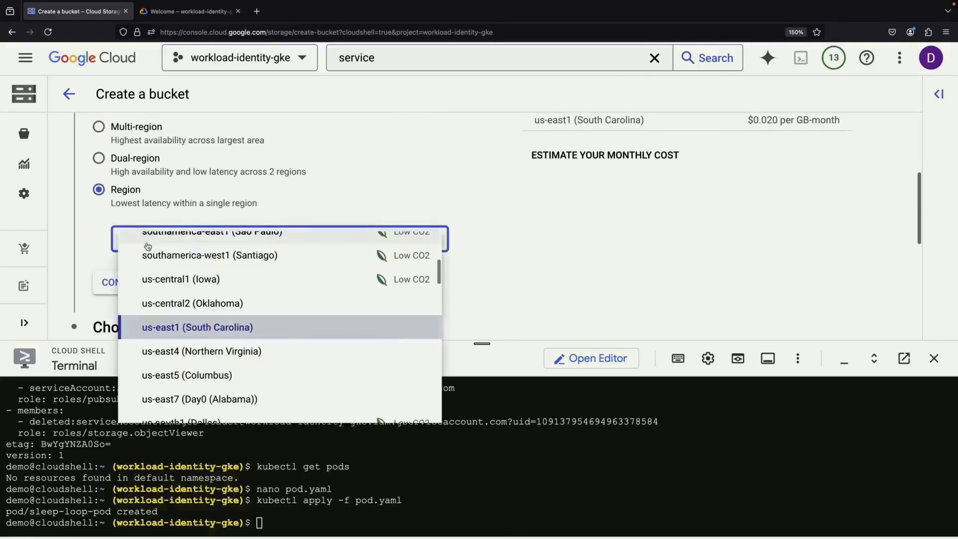
- Check cluster-1's location, us-central1-c, on the Kubernetes Engine clusters page
click(189, 11)
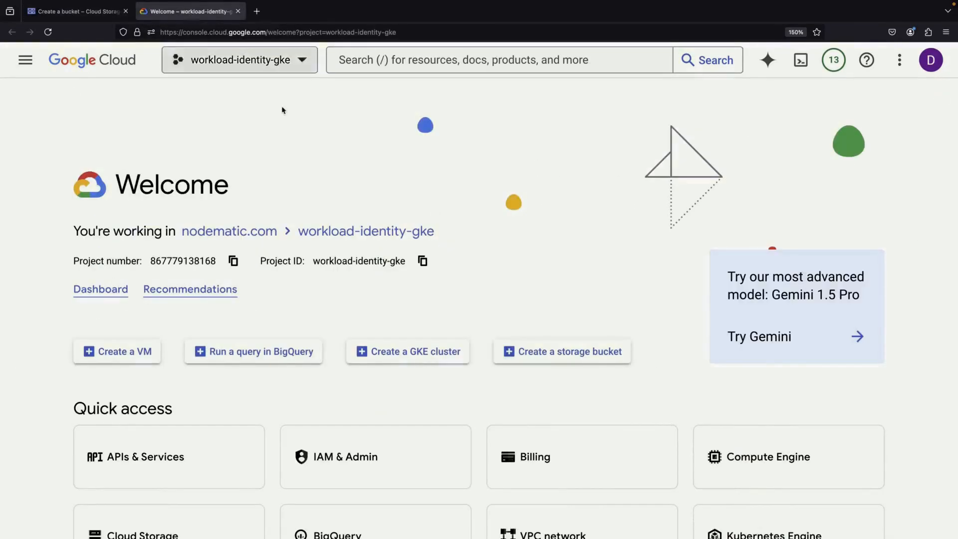
click(408, 352)
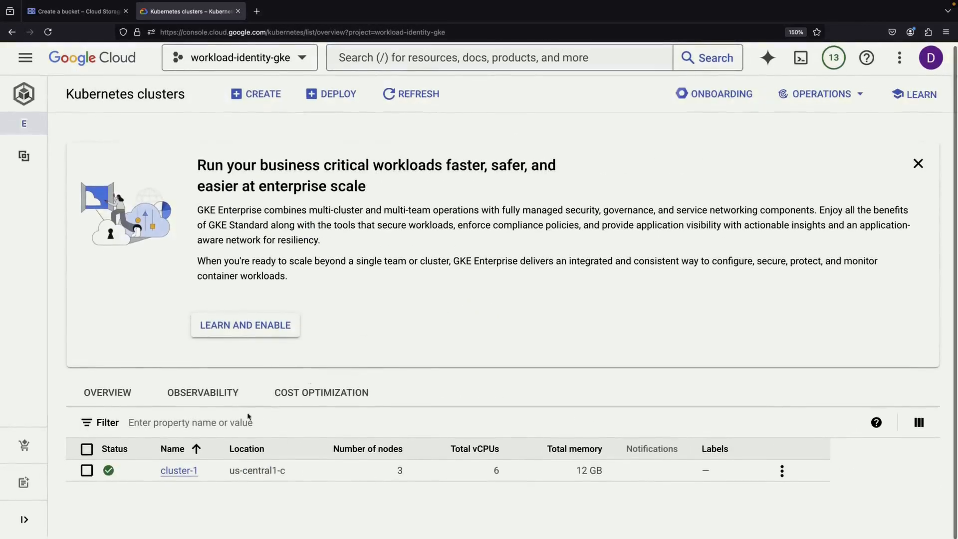
click(74, 11)
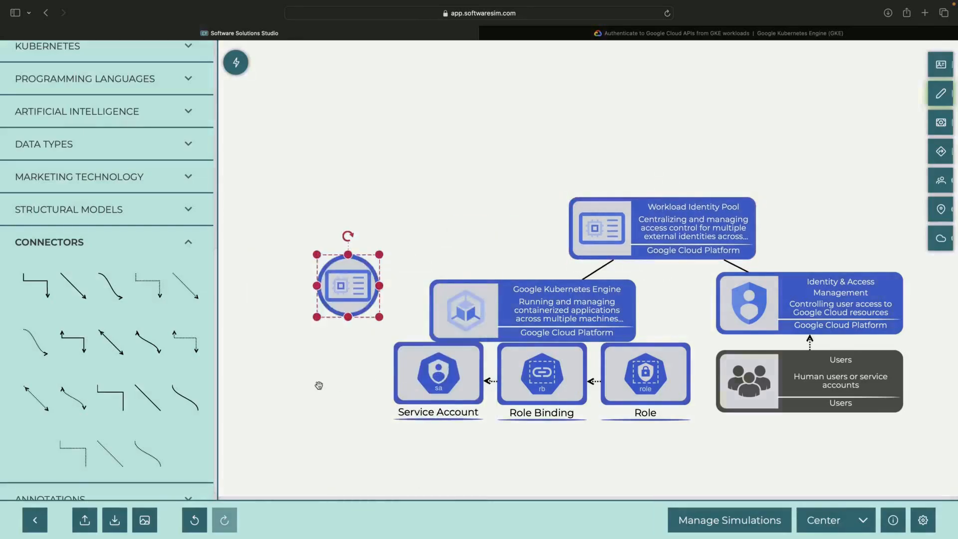
- Find 'cloud storage' in the library, place the Cloud Storage node, and save its properties
text(cloud stor)
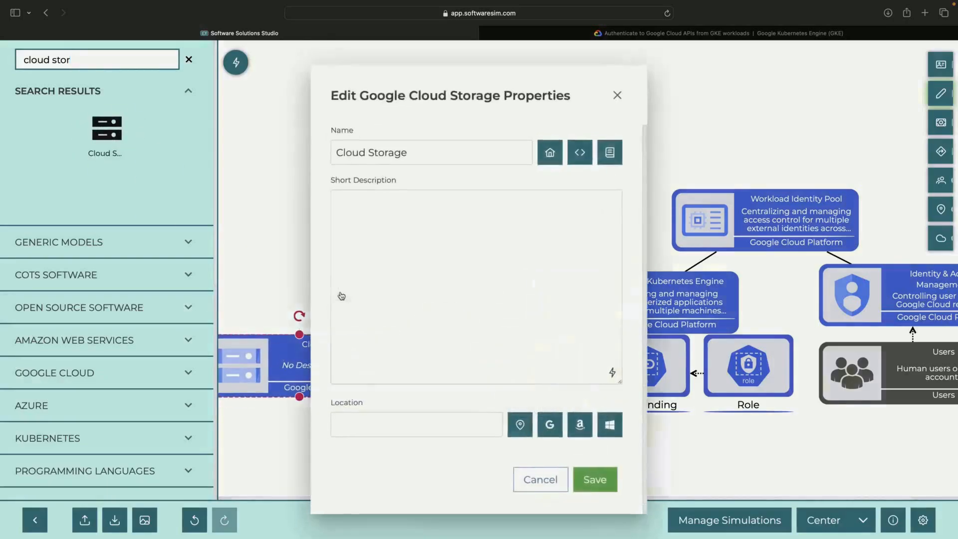
click(593, 479)
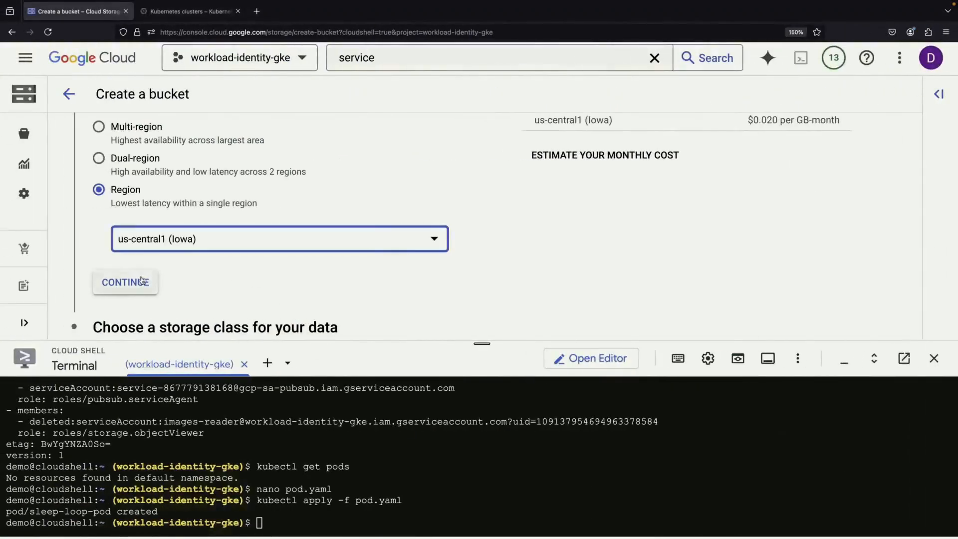
- Confirm us-central1 (Iowa) as the demo-application-images bucket location
click(124, 282)
text(k)
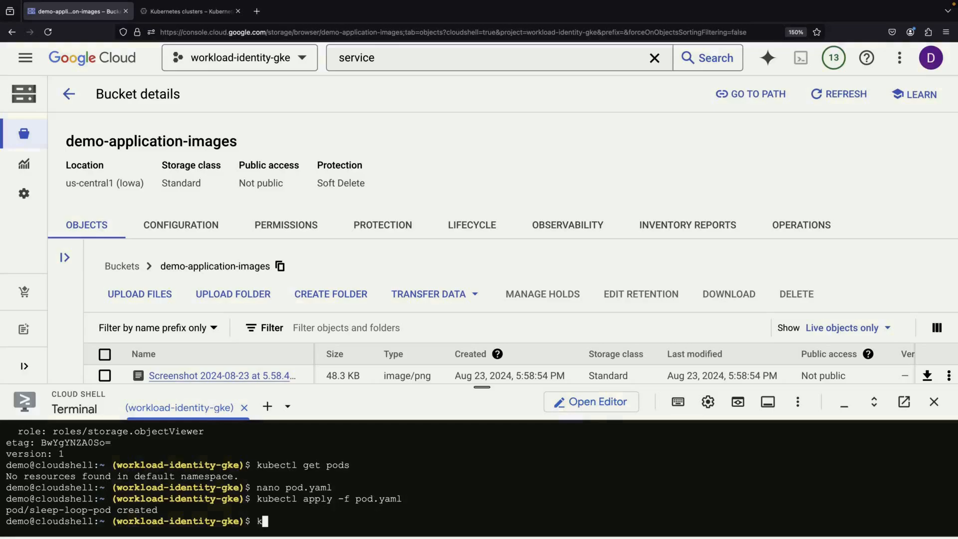
- Exec into sleep-loop-pod, run gcloud storage buckets list (403 error), then try listing demo-application/images/ objects
text(ubectl)
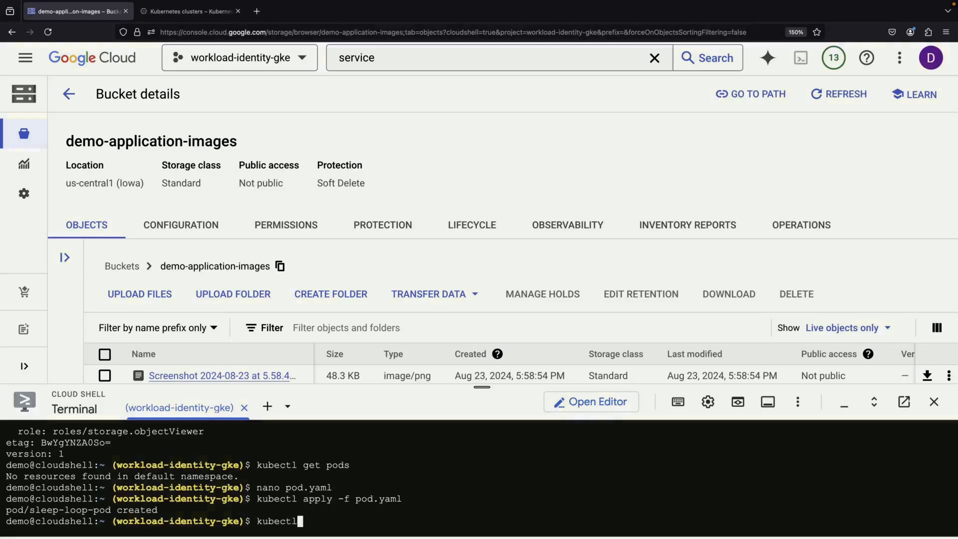
text(exec -it sleep-loop-pod -- bash)
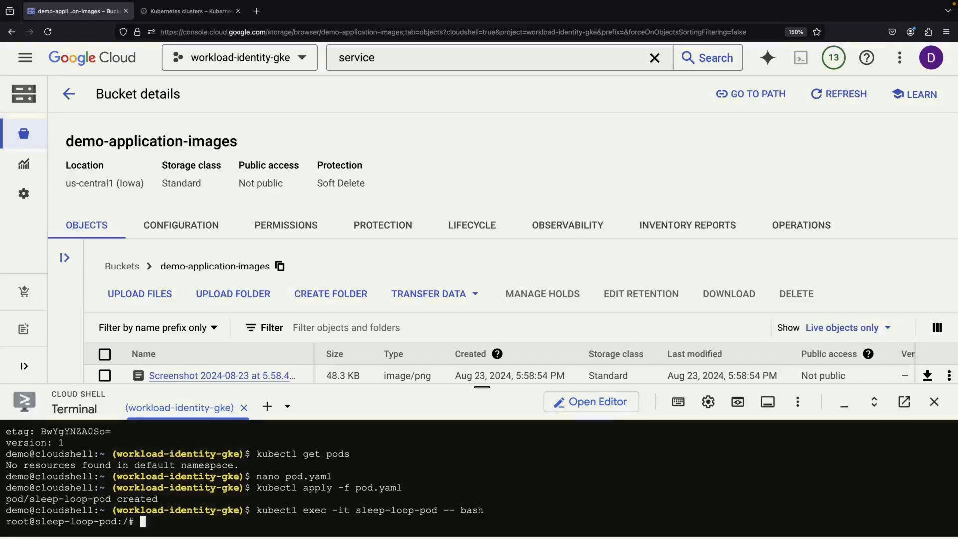
text(gcloud)
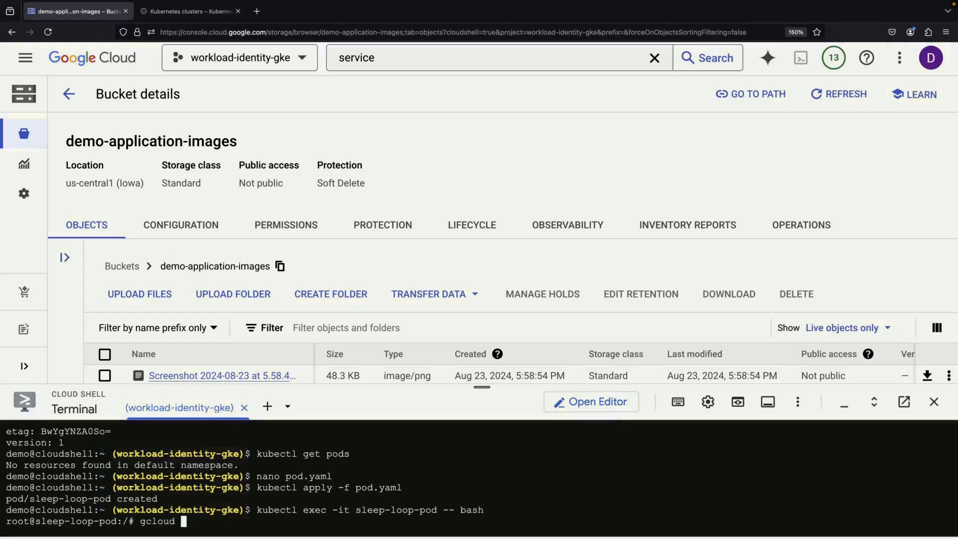
text(storage bucke)
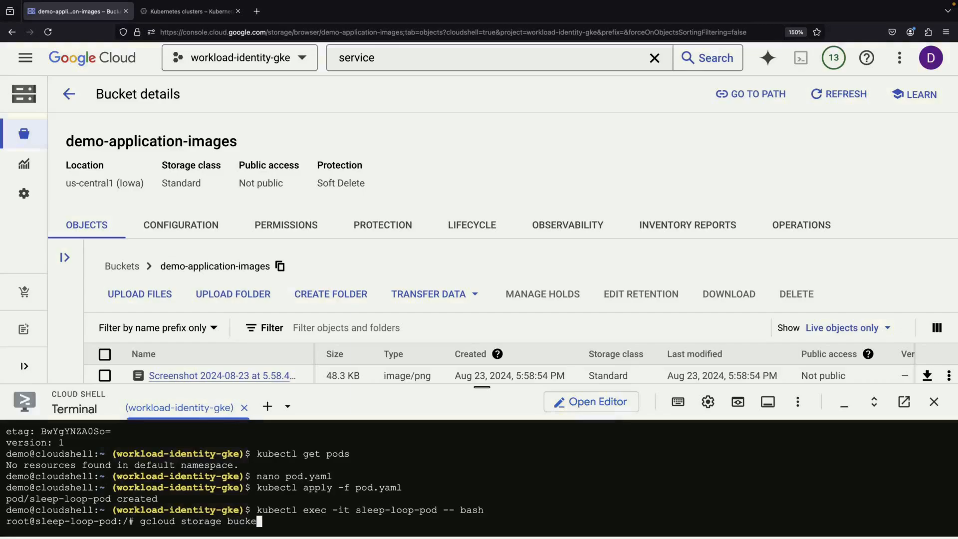
text(ts list)
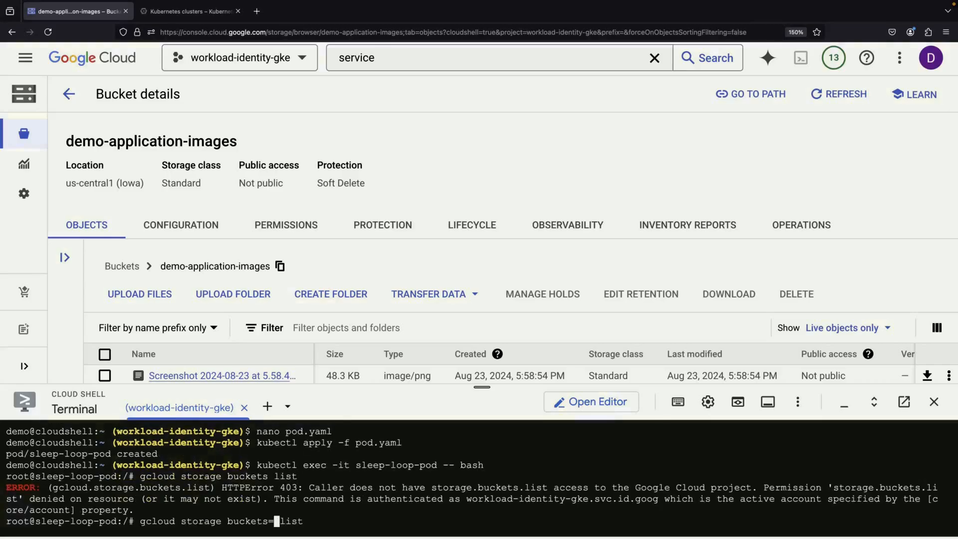
text(objects)
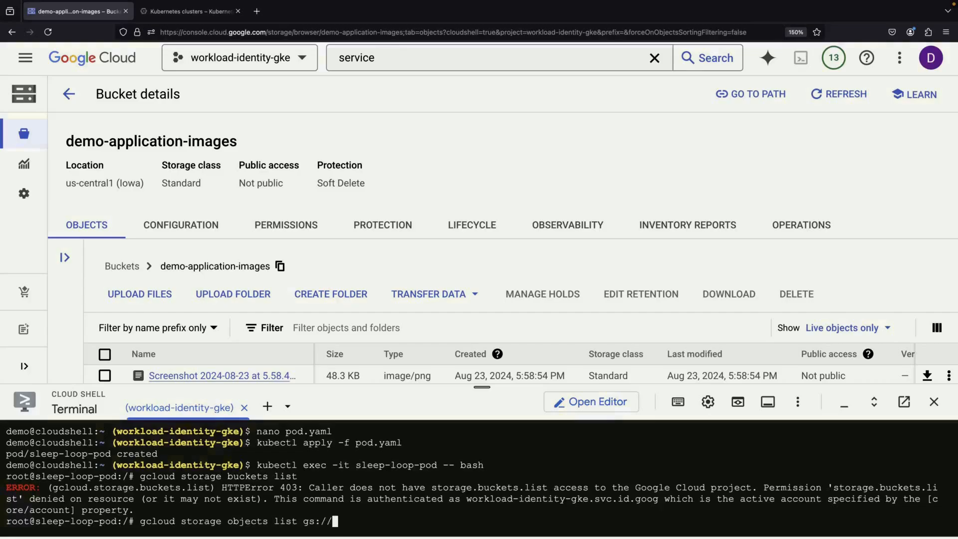
text(demo-application/images/)
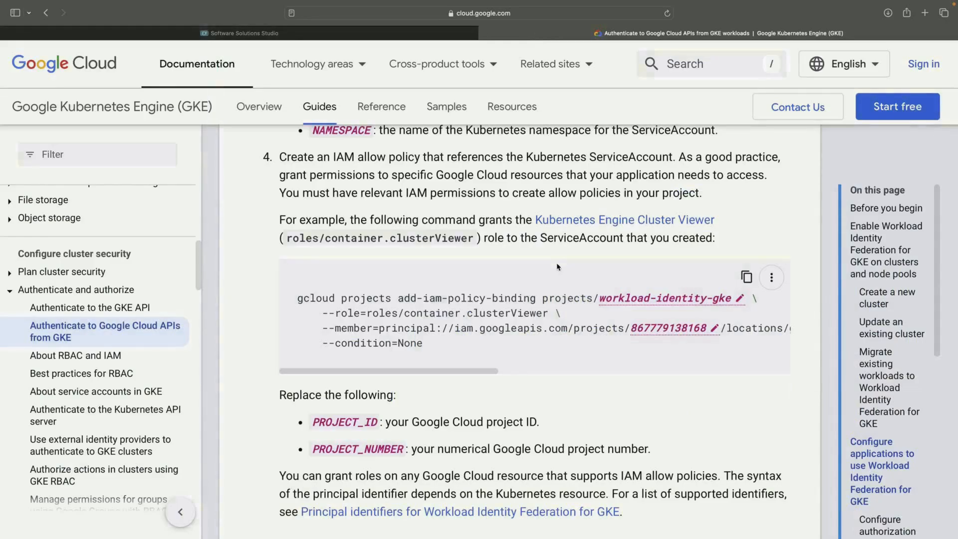
mouse_move(746, 277)
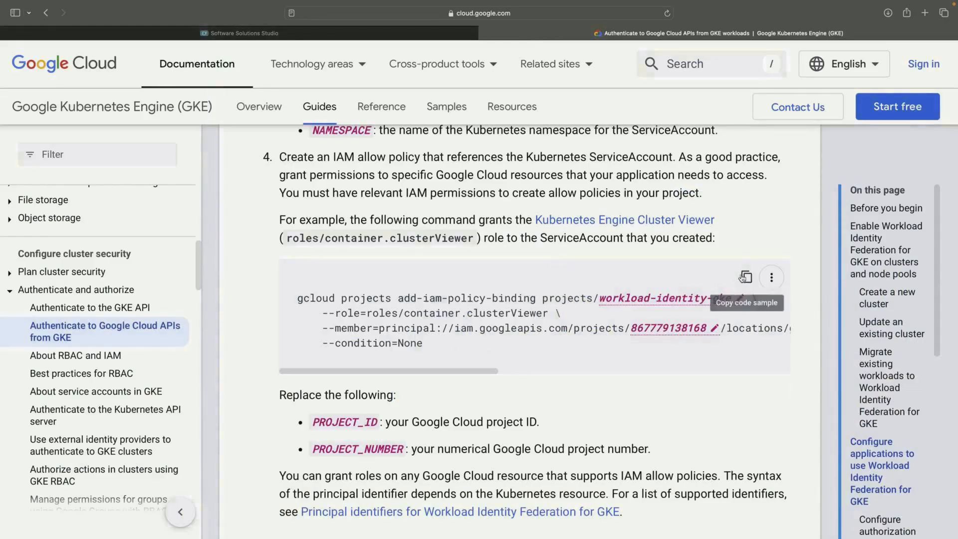
- Copy the add-iam-policy-binding example command from step 4 of the Workload Identity guide
click(744, 276)
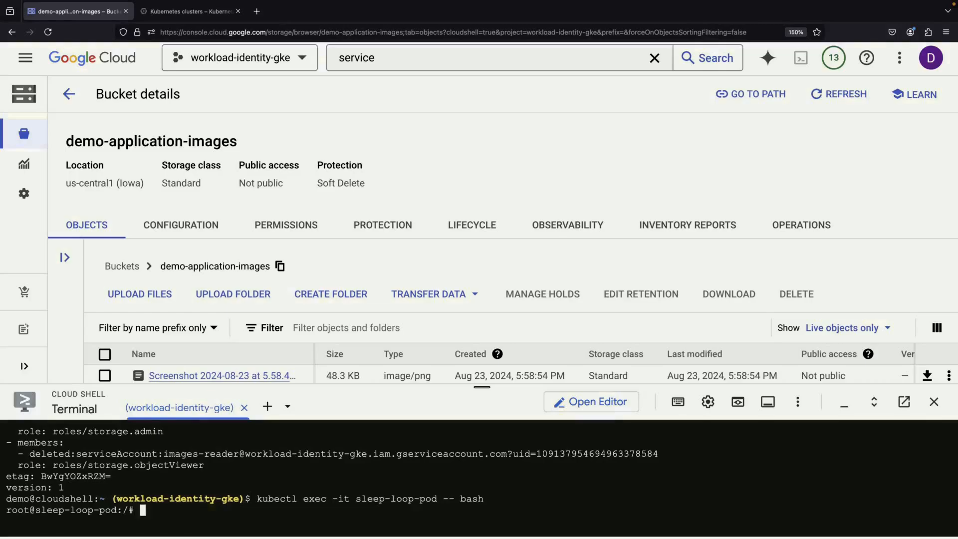
- Run gcloud storage objects list gs://demo-application-images/ in the pod shell
text(gcloud storage objects list gs://demo-application-images/)
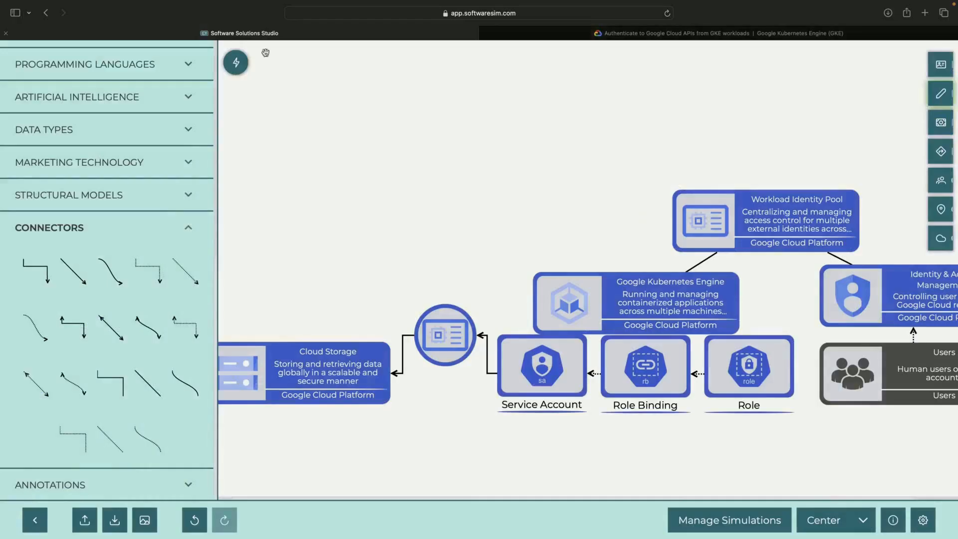
click(541, 366)
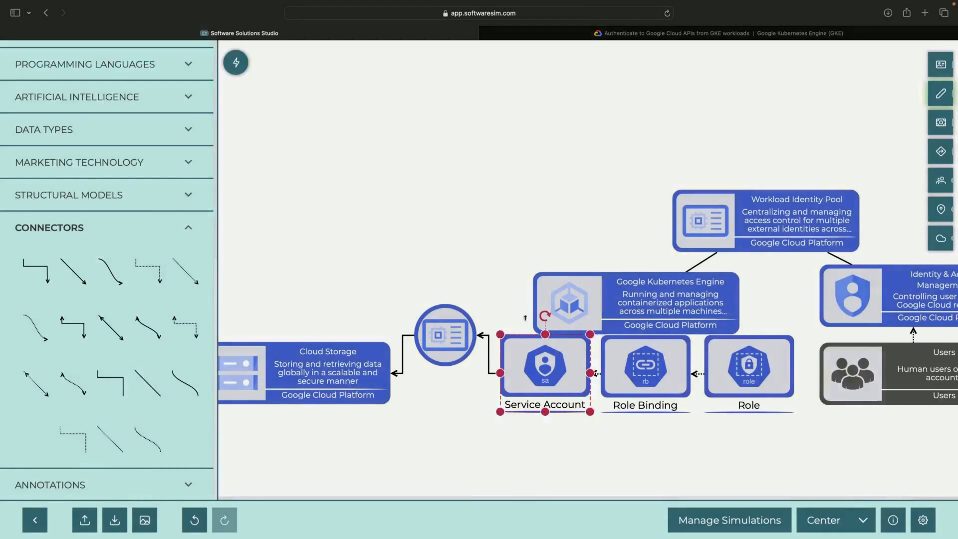
click(305, 372)
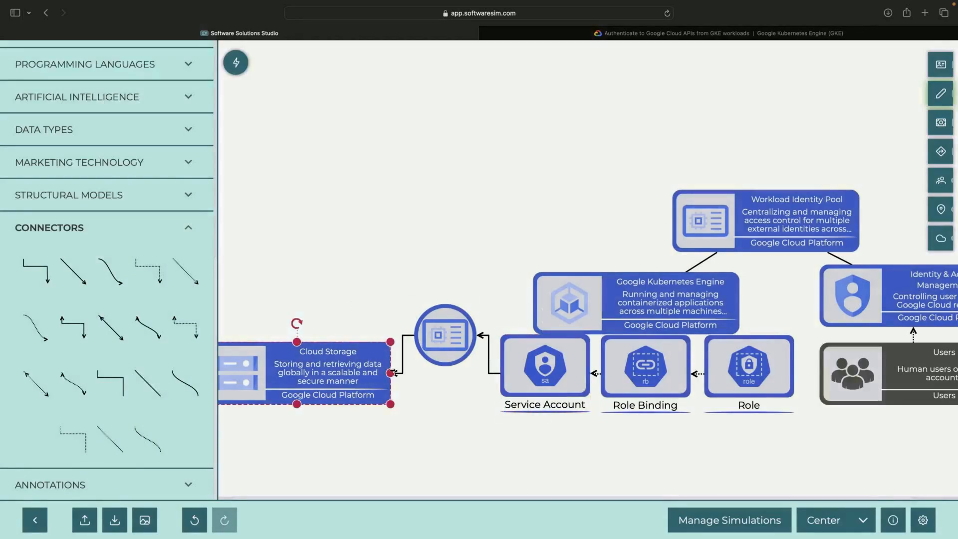
click(445, 444)
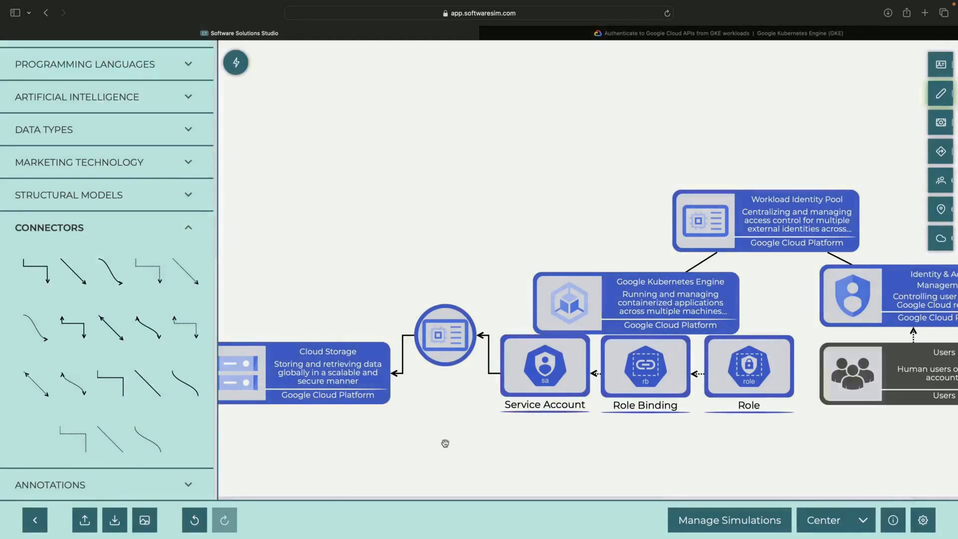